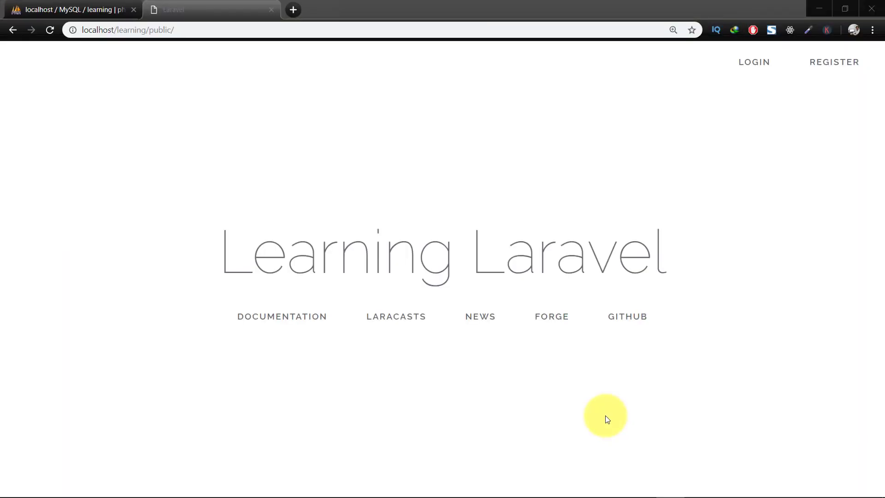
pyautogui.moveTo(93, 122)
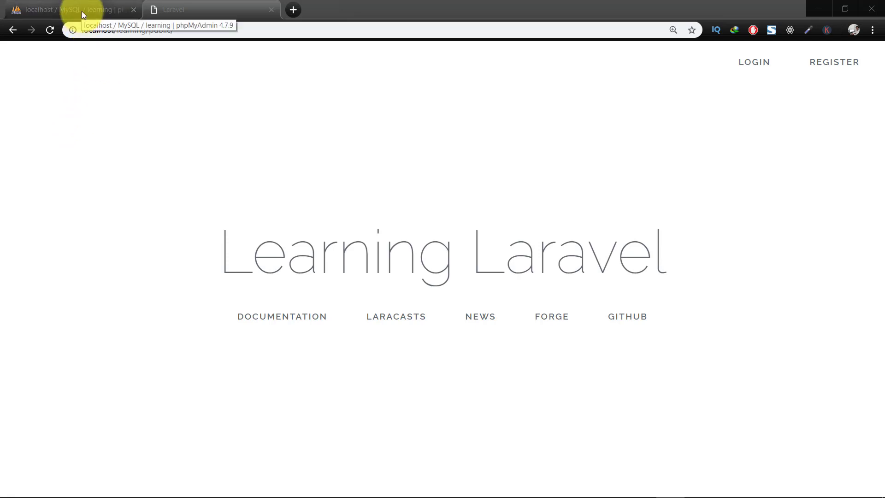
# - Enter php artisan make:migration StudentsTables in the integrated terminal
pyautogui.click(73, 10)
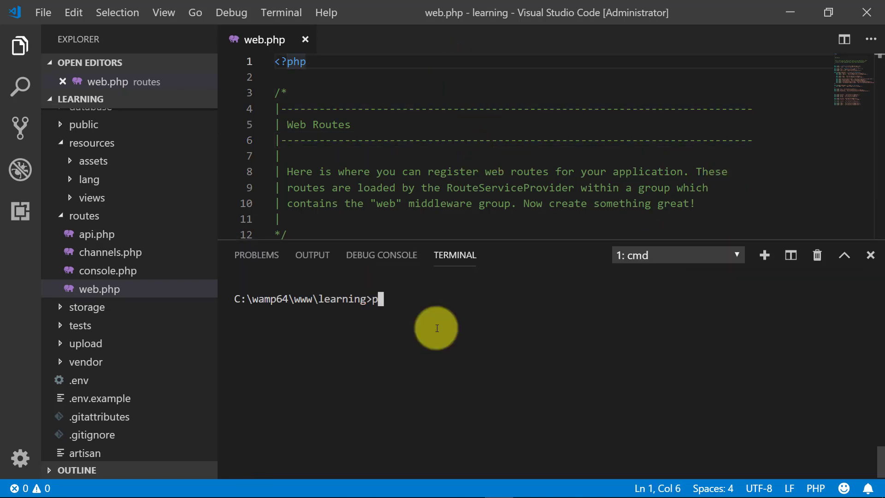
pyautogui.write('hp artisan make')
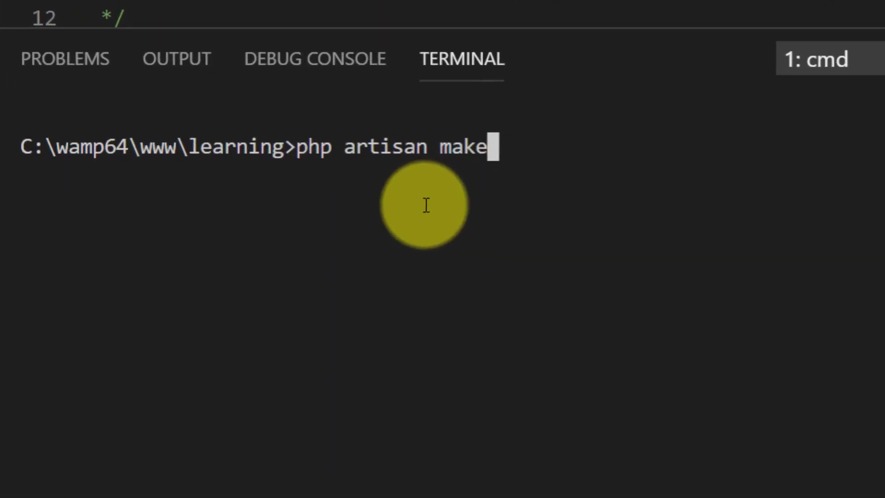
pyautogui.write(':migration')
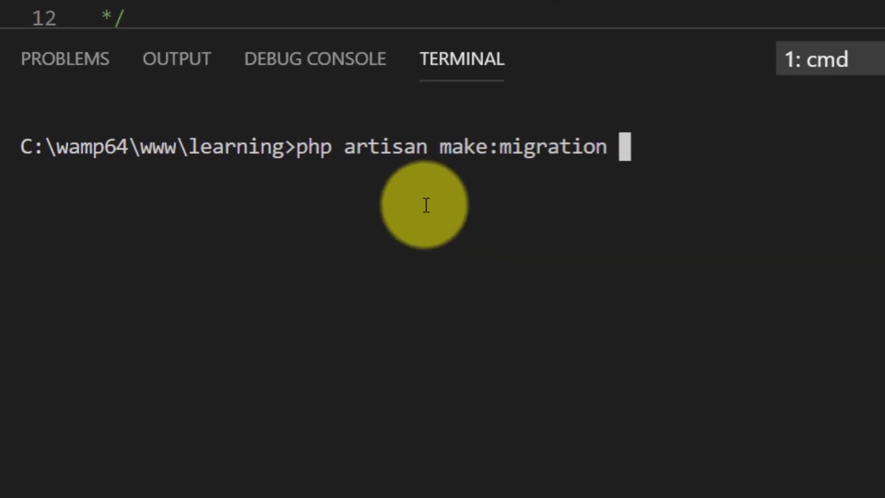
pyautogui.write('Studen')
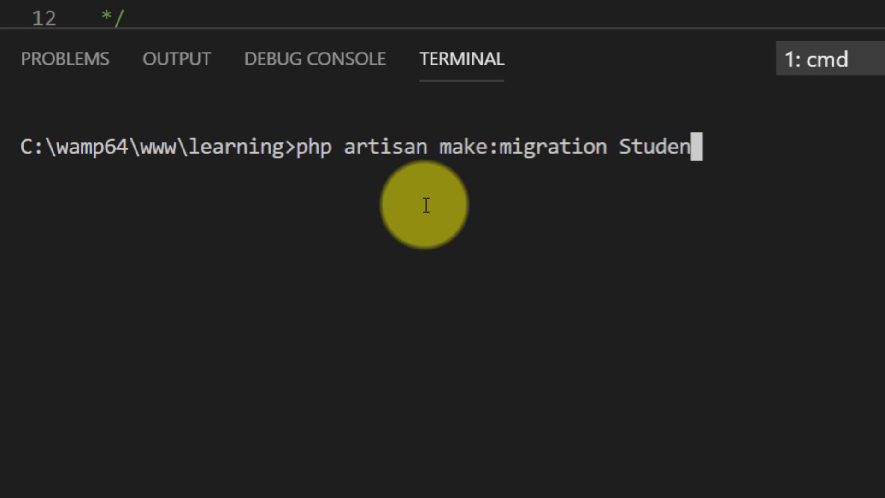
pyautogui.write('tsT')
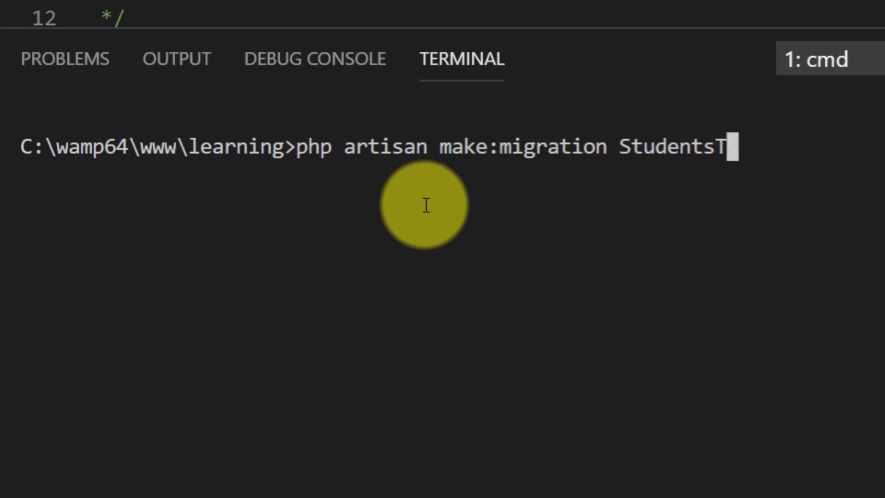
pyautogui.write('ables')
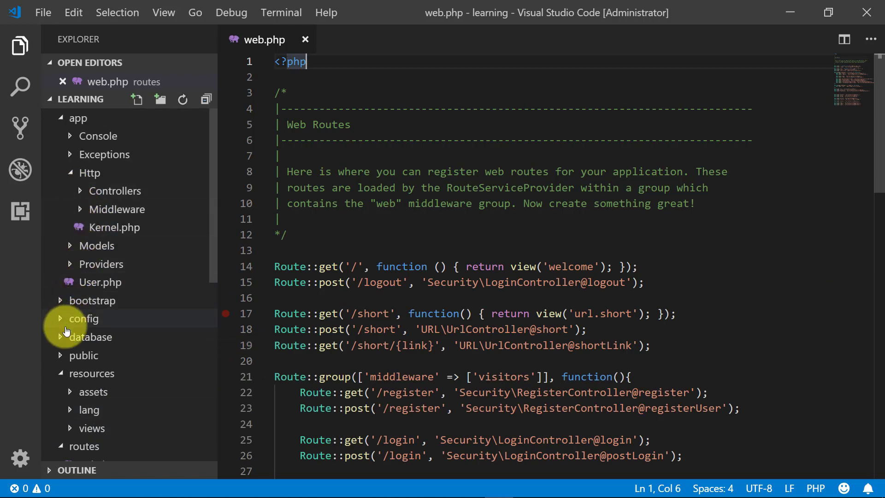
# - Open the new migration under database/migrations and name its created table students
pyautogui.click(95, 336)
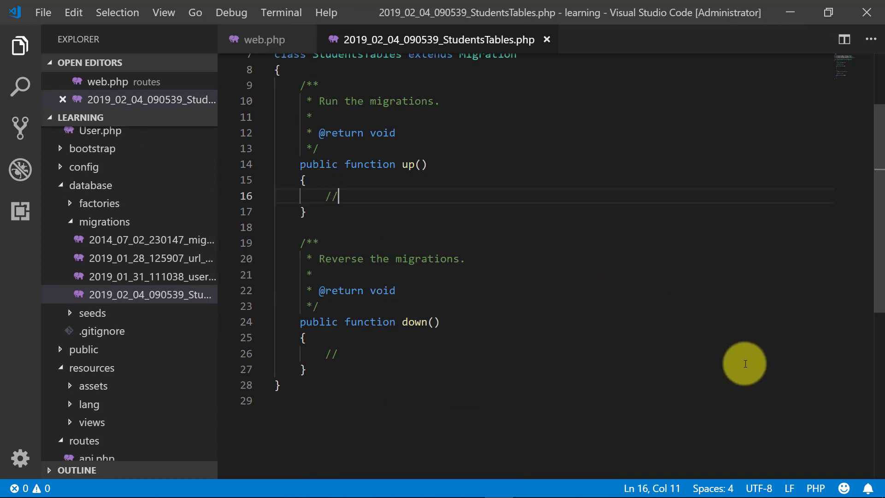
pyautogui.scroll(-3)
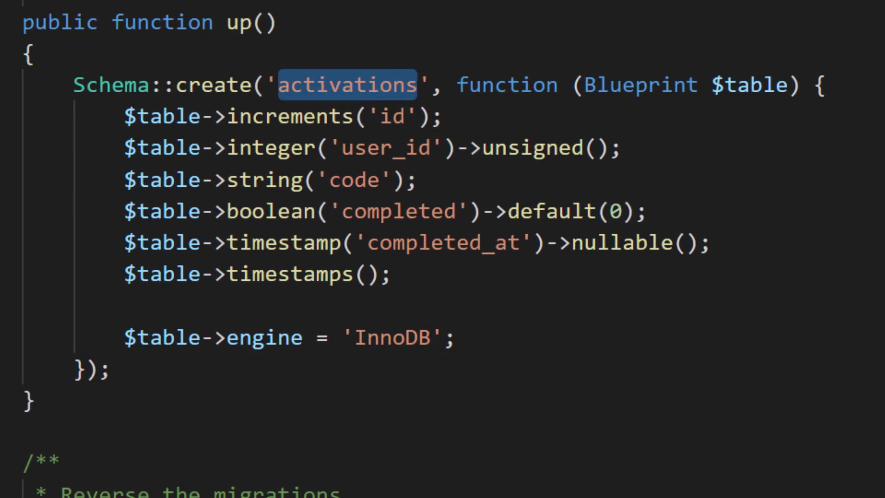
pyautogui.write('students')
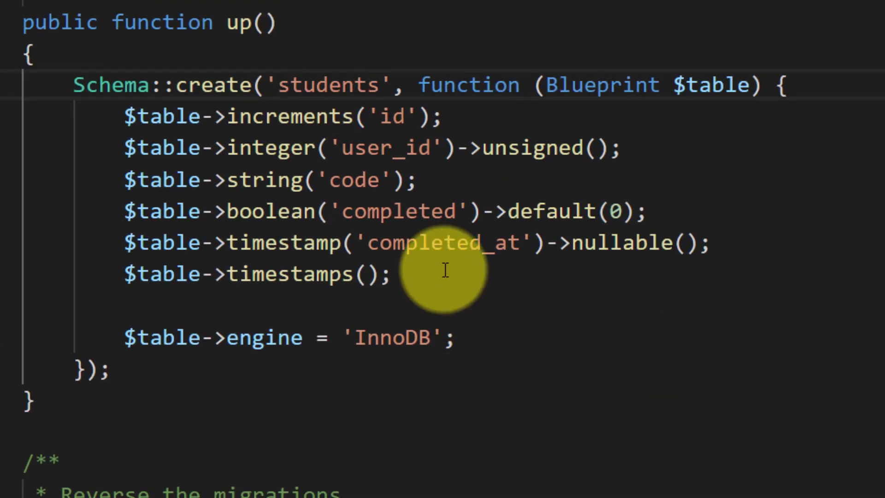
# - Replace the pasted columns with unsigned id, name, first_name, last_name and email
pyautogui.press('Delete')
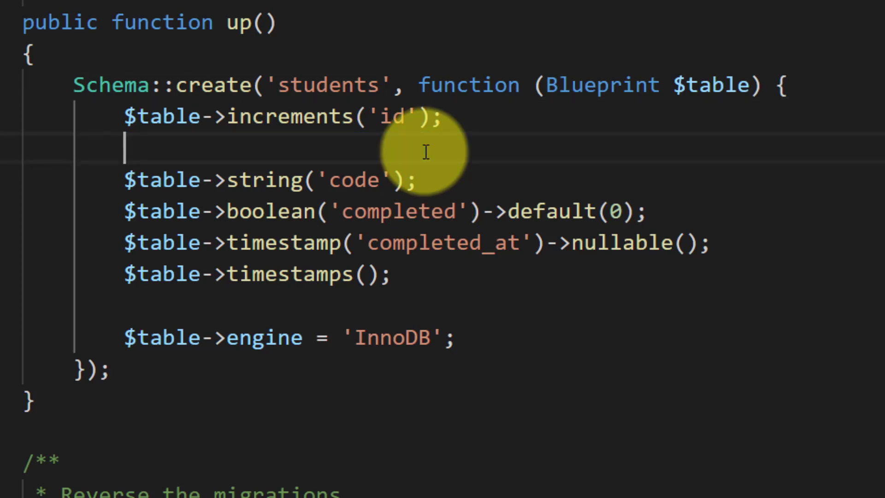
pyautogui.press('Backspace')
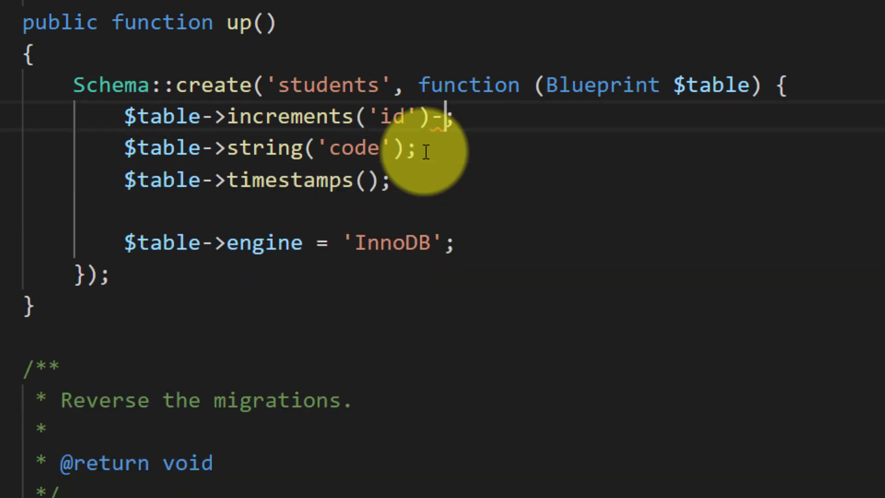
pyautogui.write('unsigned')
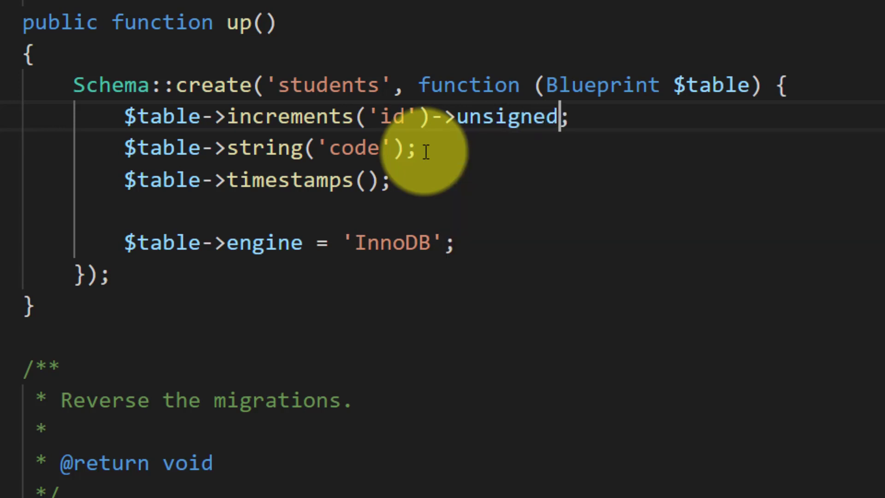
pyautogui.write('()')
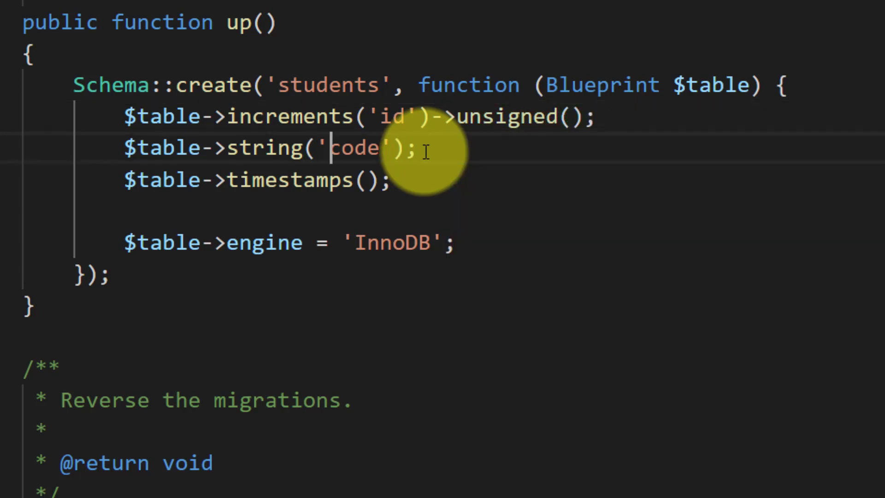
pyautogui.write('name')
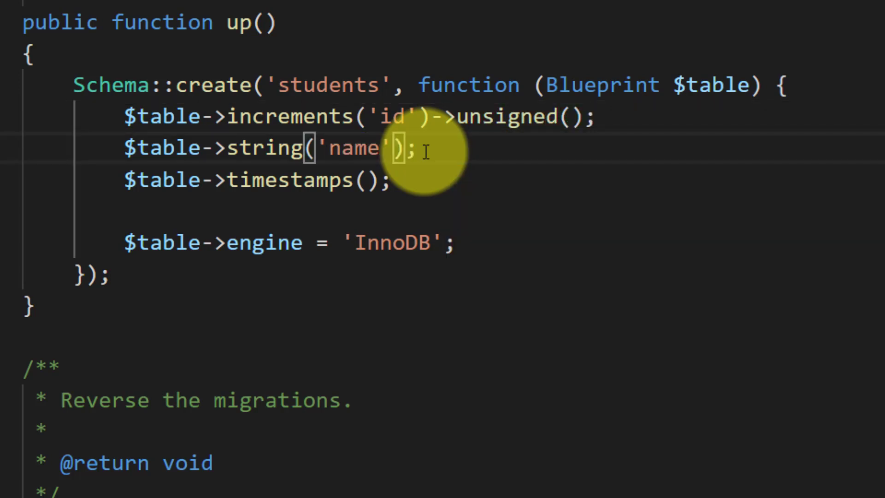
pyautogui.write(', 99')
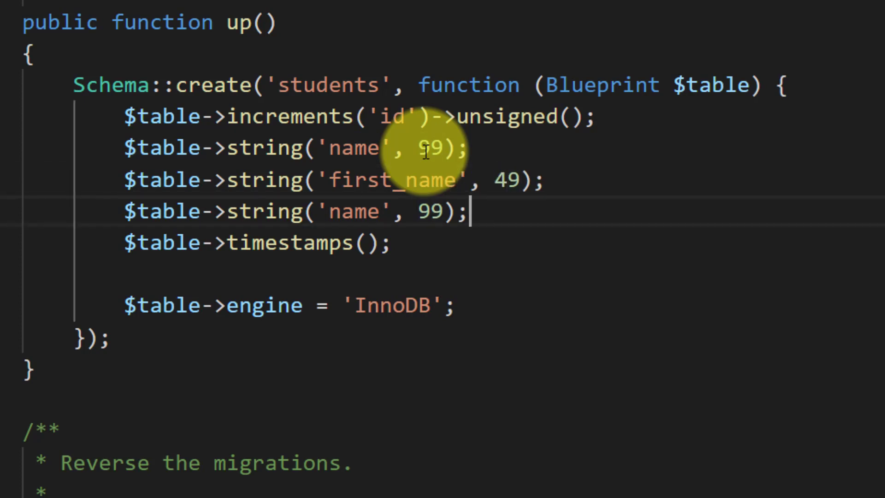
pyautogui.write('4')
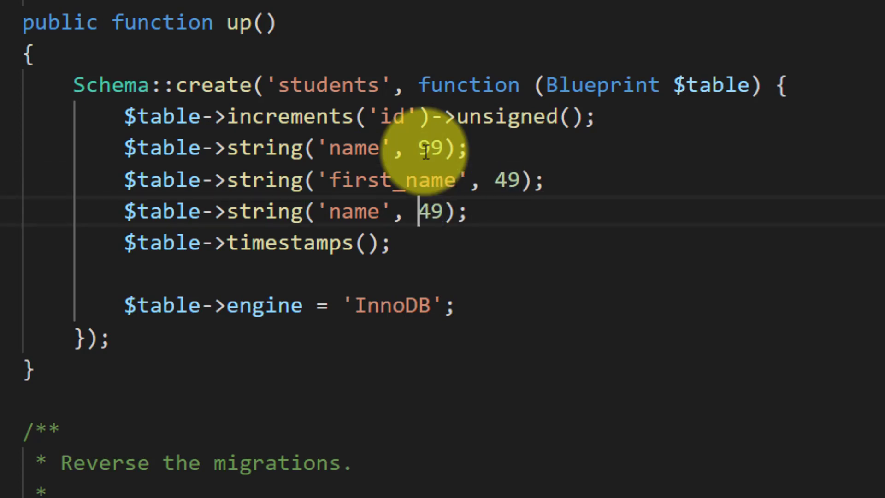
pyautogui.write('last_')
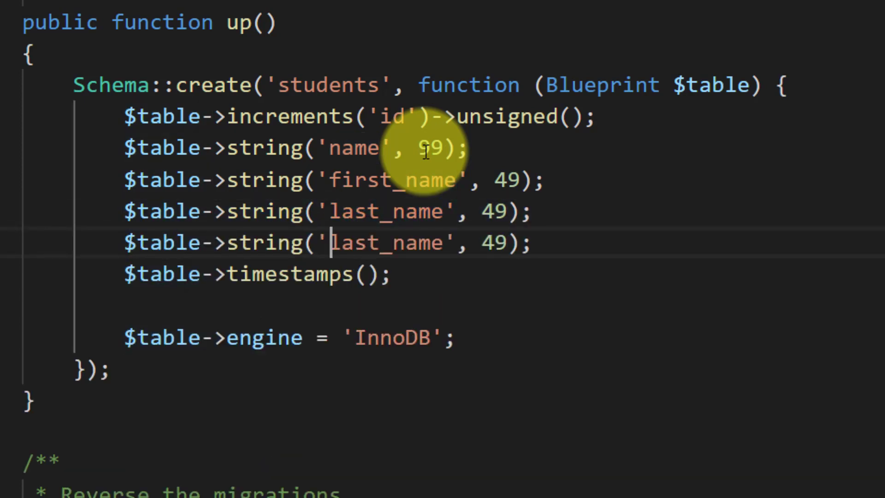
pyautogui.write('email')
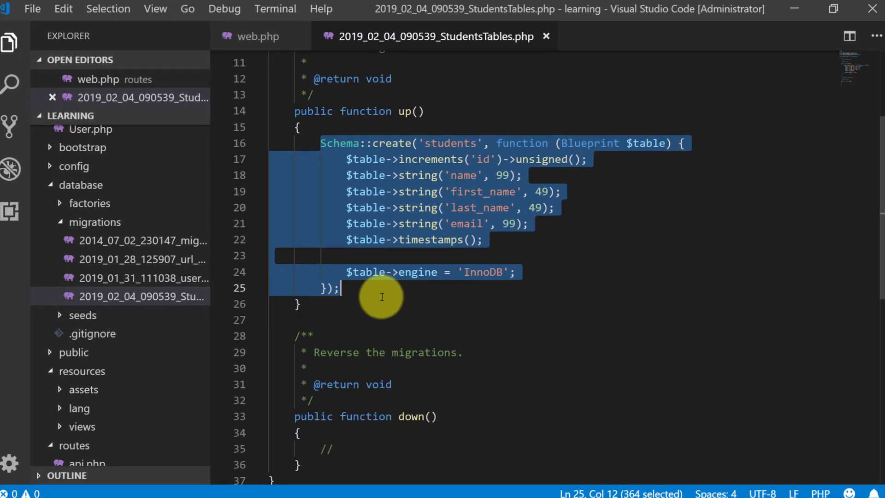
# - Duplicate the block as students_card with a 16-character card_no, removing name and email
pyautogui.press('Ctrl+v')
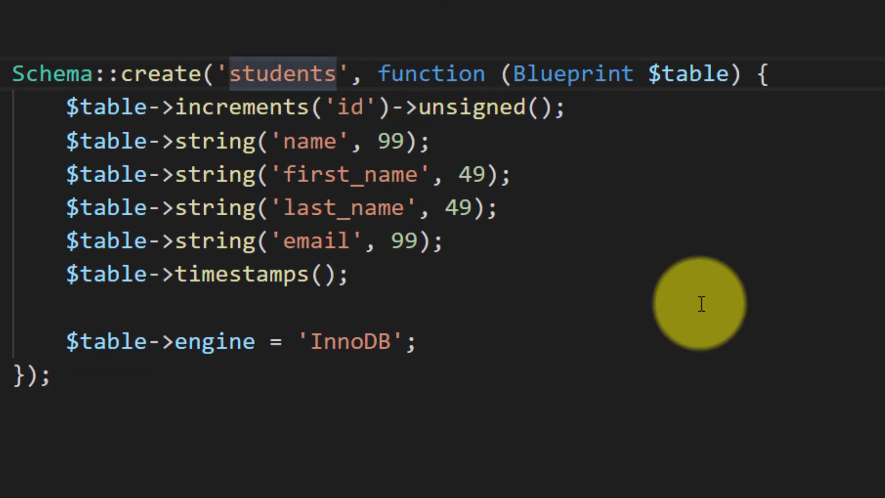
pyautogui.write('_card')
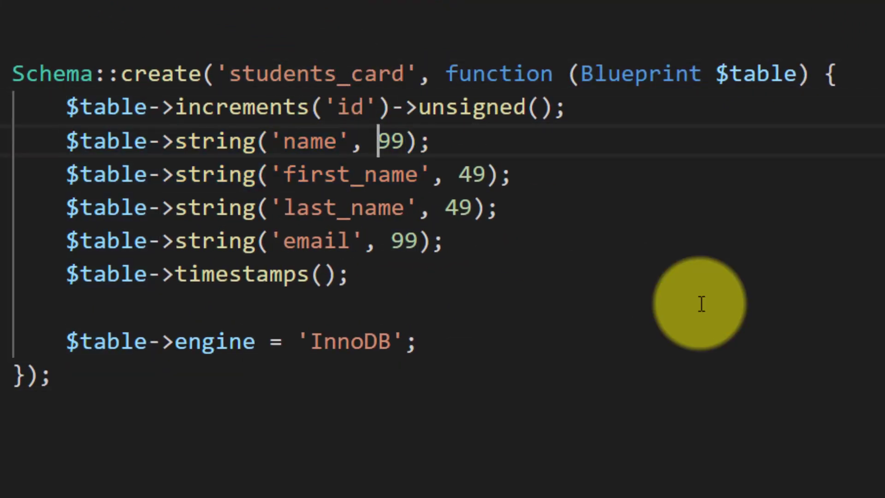
pyautogui.write('card')
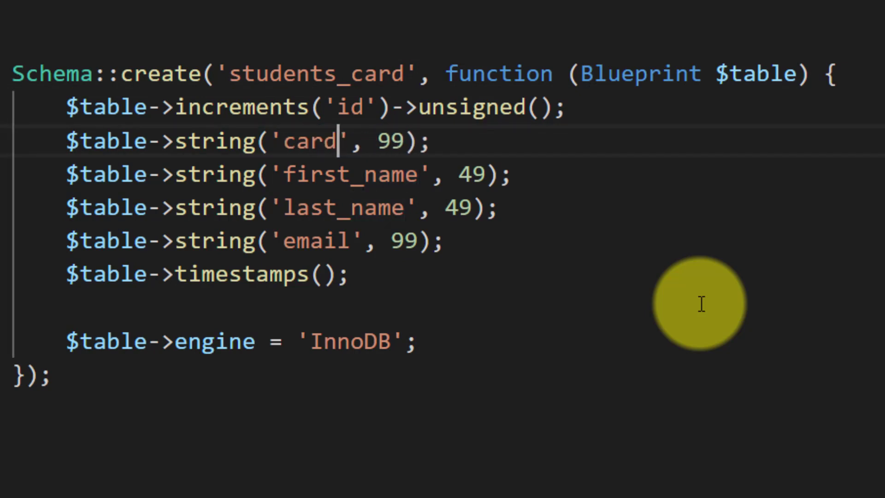
pyautogui.write('_no')
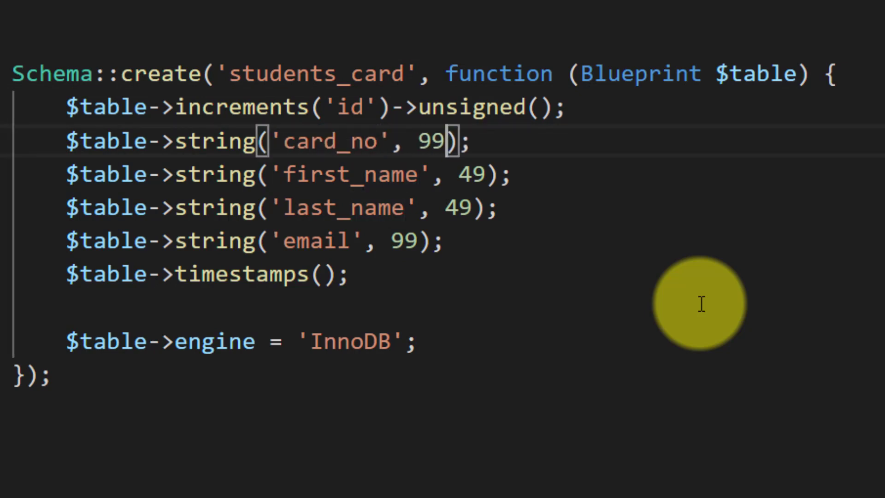
pyautogui.write('16')
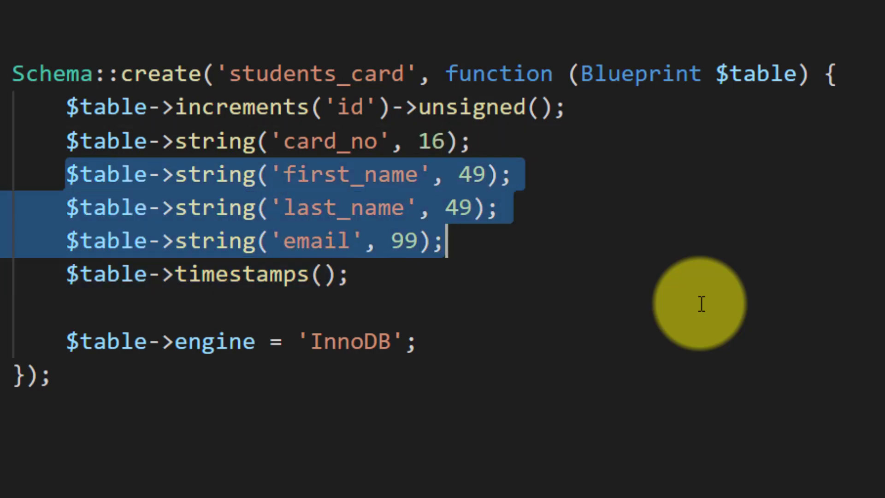
pyautogui.press('Delete')
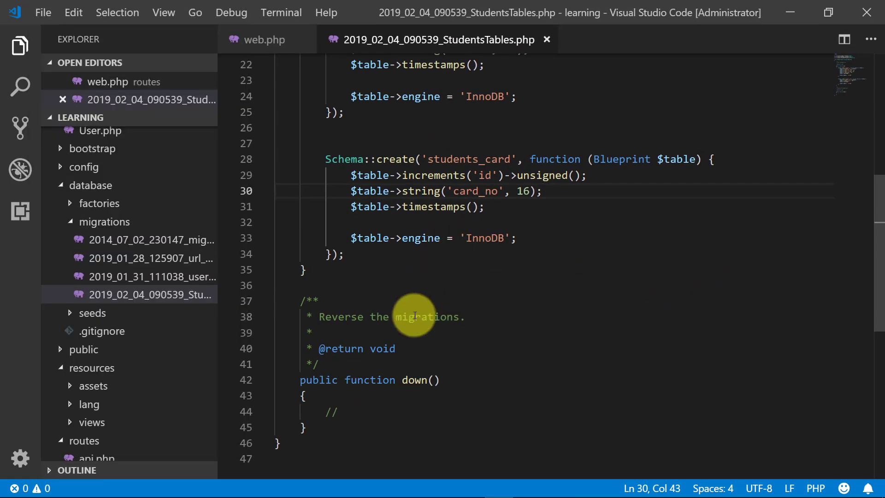
# - Write Schema::dropIfExists for the students table inside down()
pyautogui.click(339, 412)
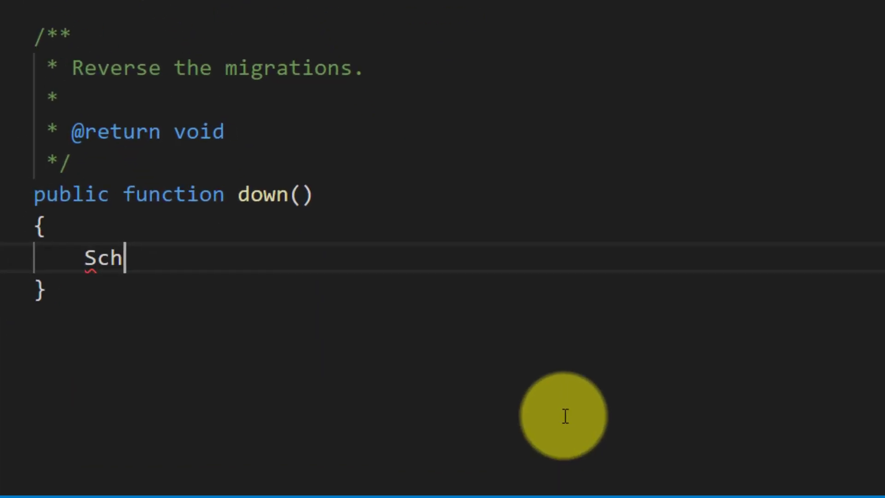
pyautogui.write("ema::dropIfExists('table');")
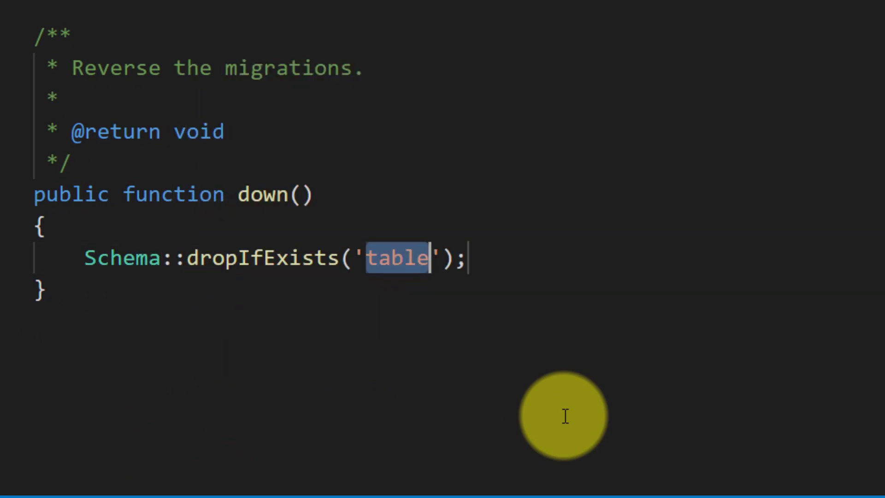
pyautogui.write('students_')
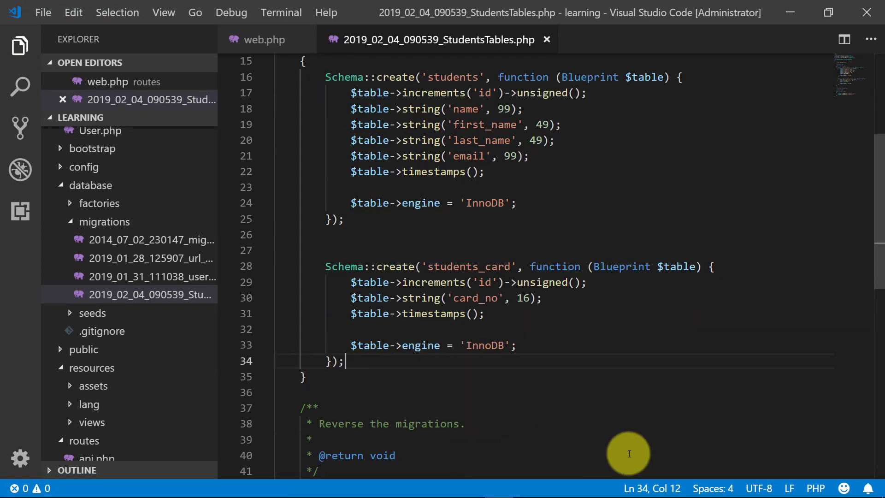
# - Start a Schema::connection('mysql')->table('students_card', function($table)) block below the create block
pyautogui.press('enter')
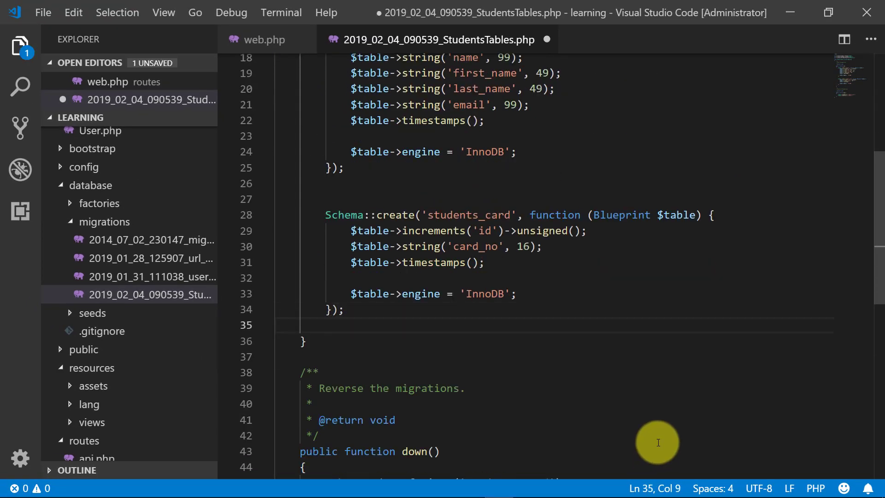
pyautogui.write('Schema:')
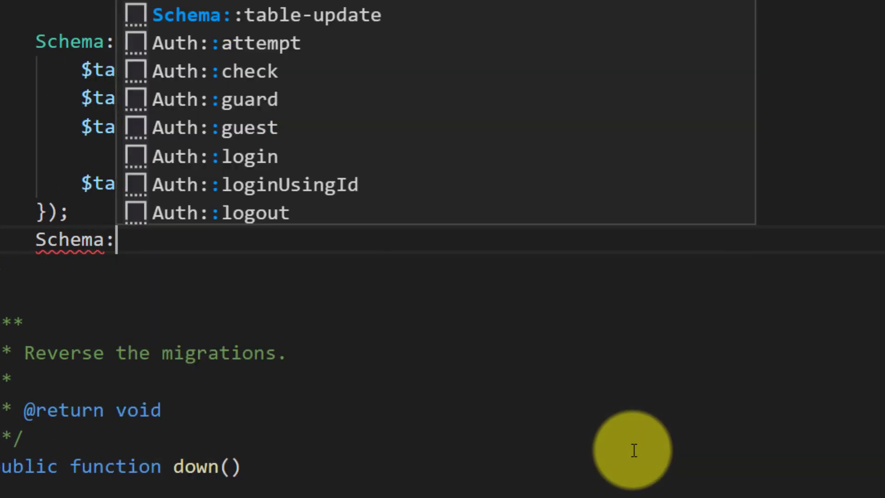
pyautogui.write("connection('")
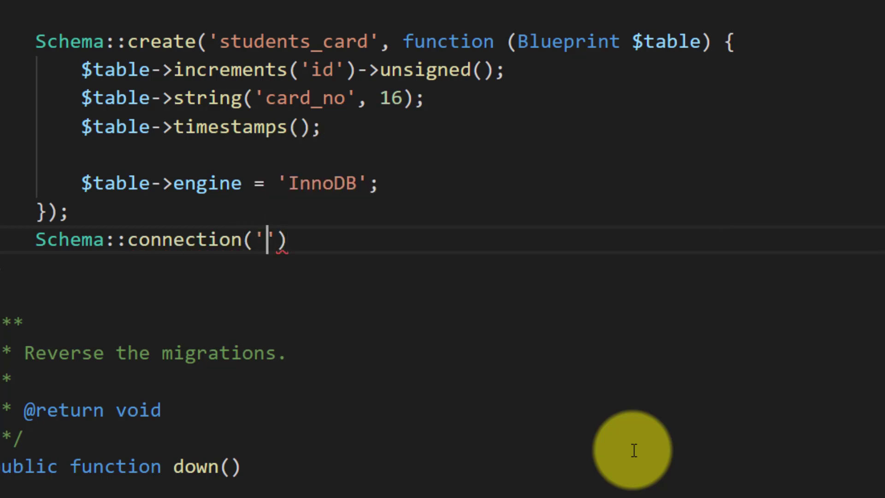
pyautogui.write('mysql')
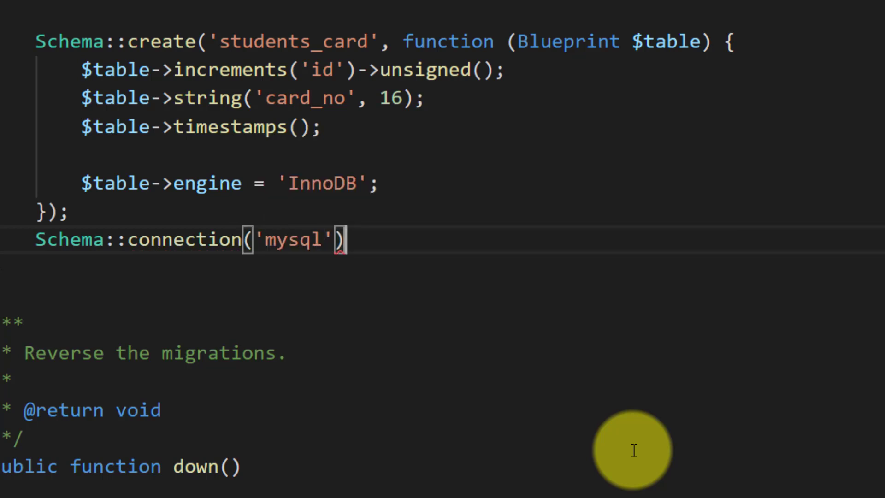
pyautogui.write('->table(')
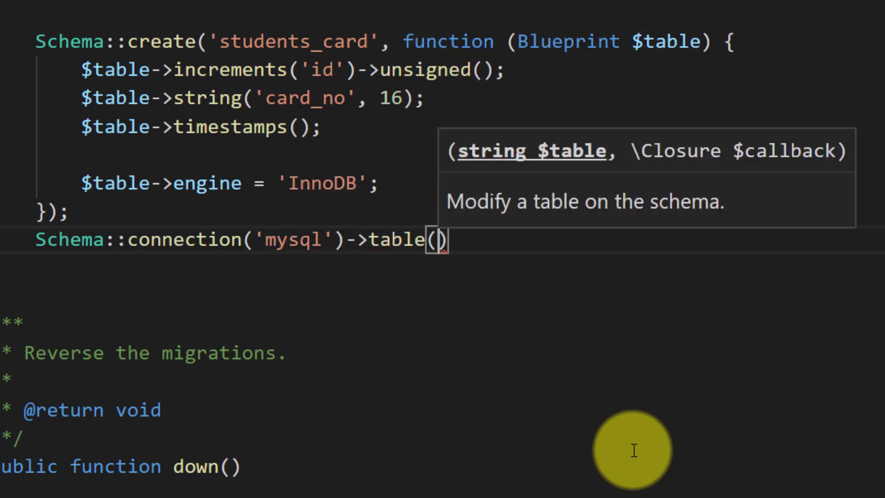
pyautogui.write("'stu'")
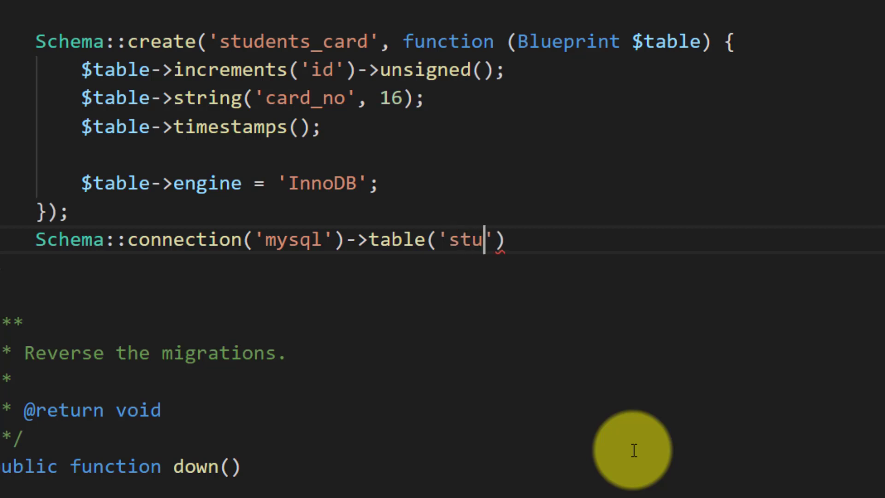
pyautogui.write('dents_card')
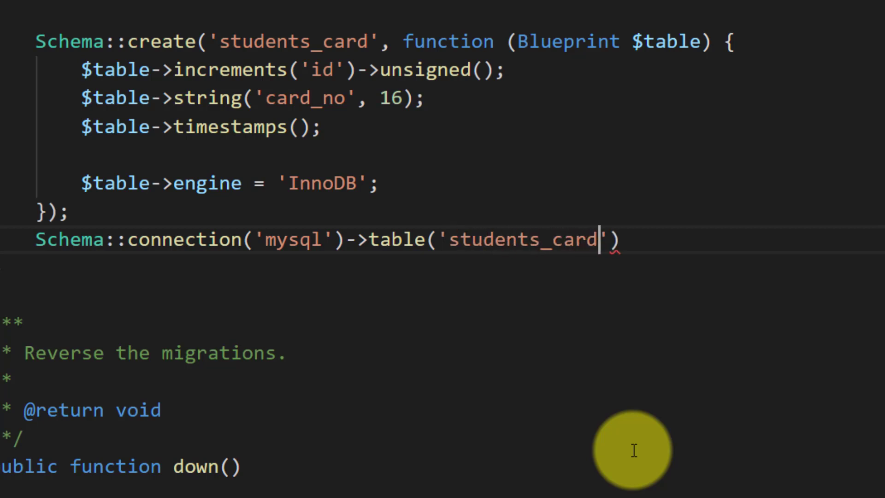
pyautogui.write(', fu')
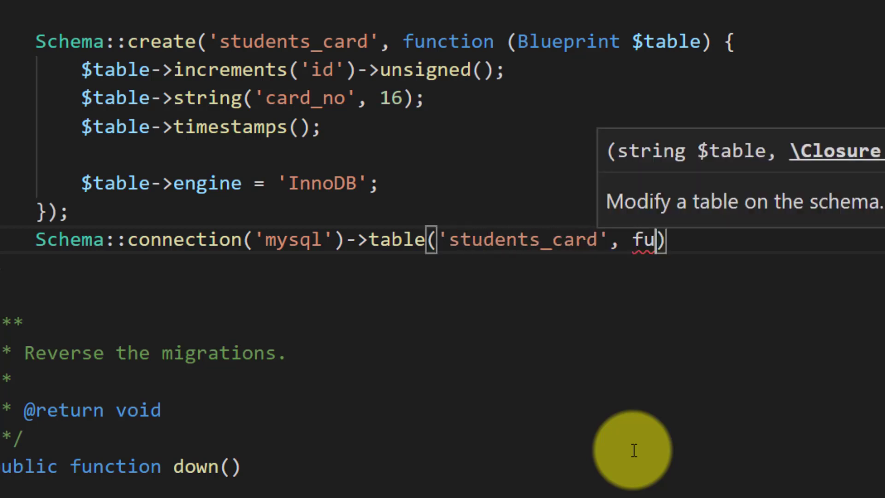
pyautogui.write('nction(Blueprint')
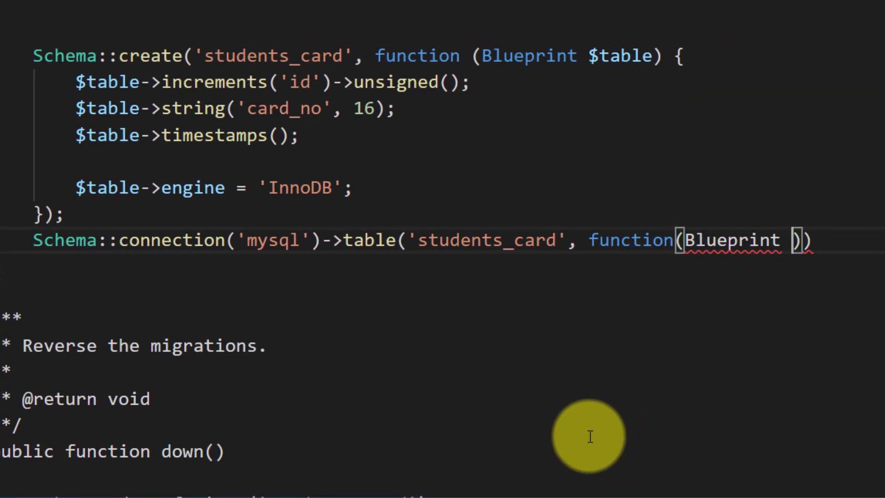
pyautogui.write('$table')
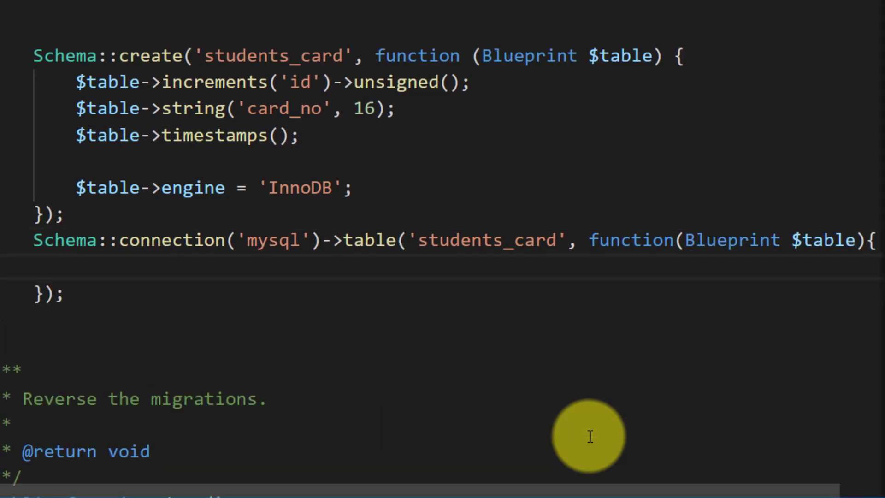
# - Add $table->foreign('student_id')->references('id')->on('students'); inside it
pyautogui.write('$table')
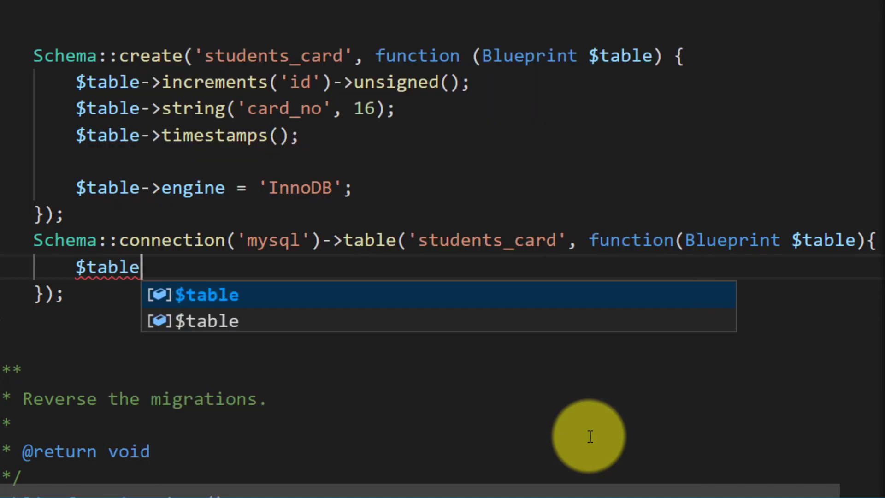
pyautogui.write('->fore')
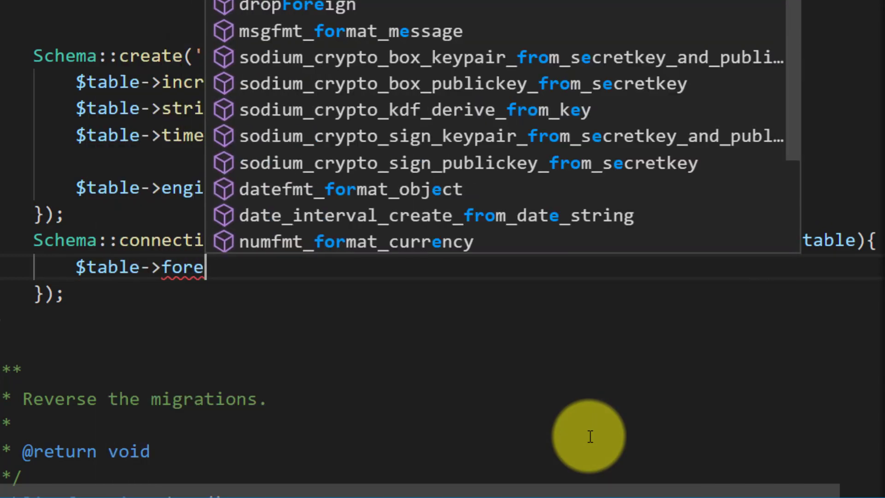
pyautogui.write("ign('')")
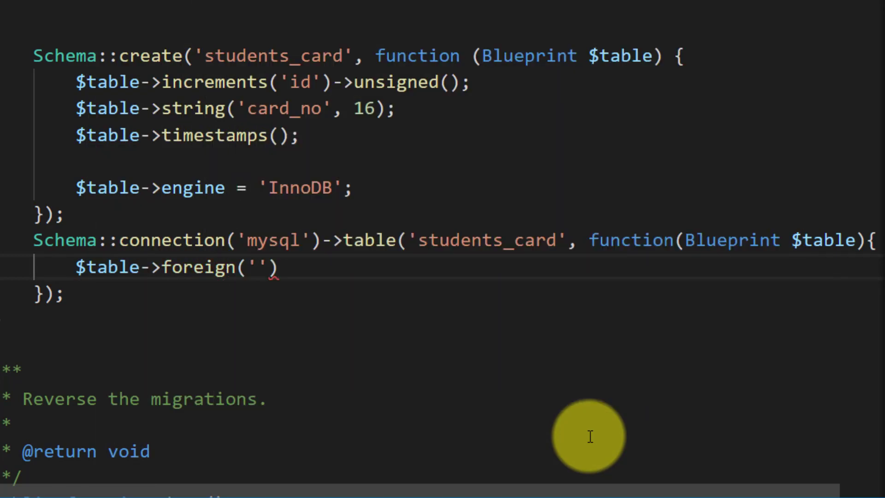
pyautogui.write('student_id')
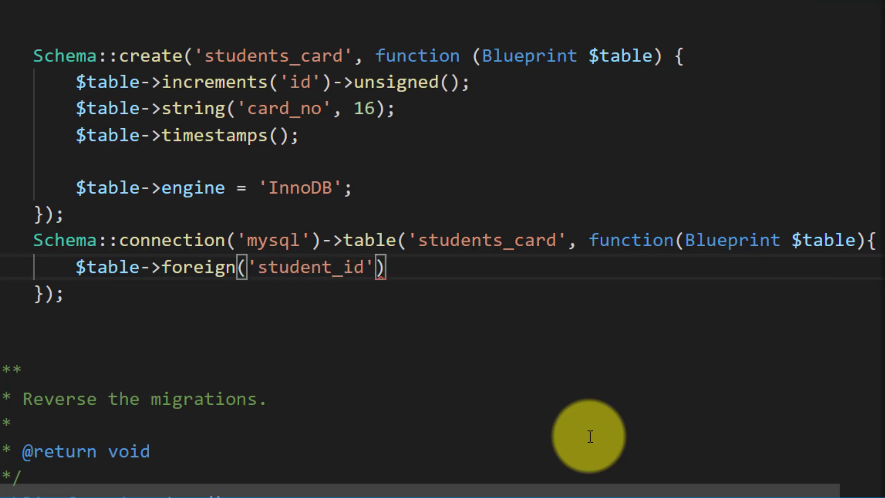
pyautogui.write('->references(')
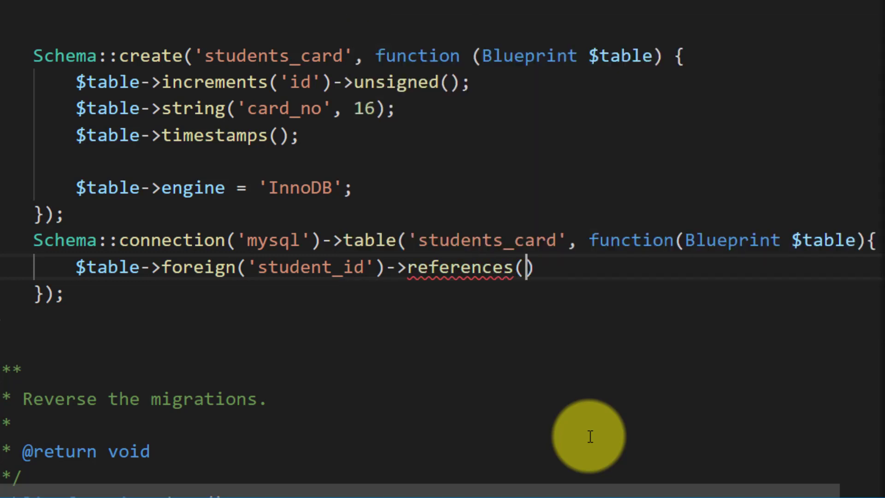
pyautogui.write("'id'")
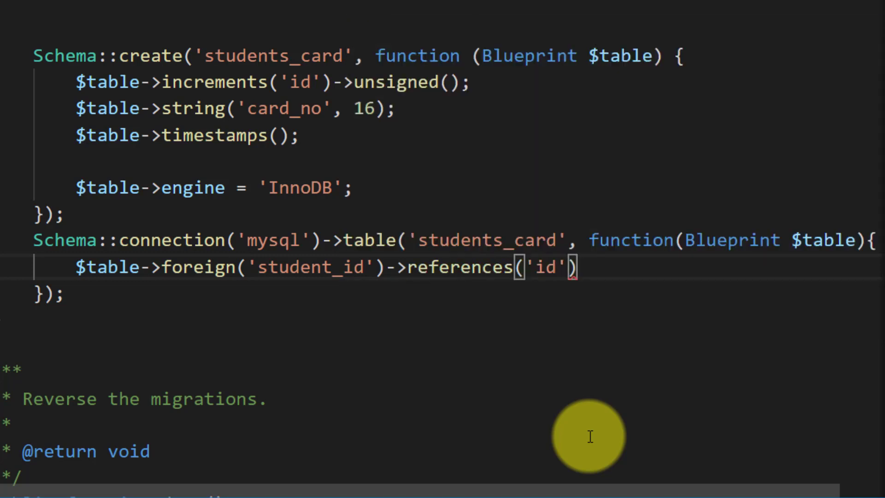
pyautogui.write('->on(')
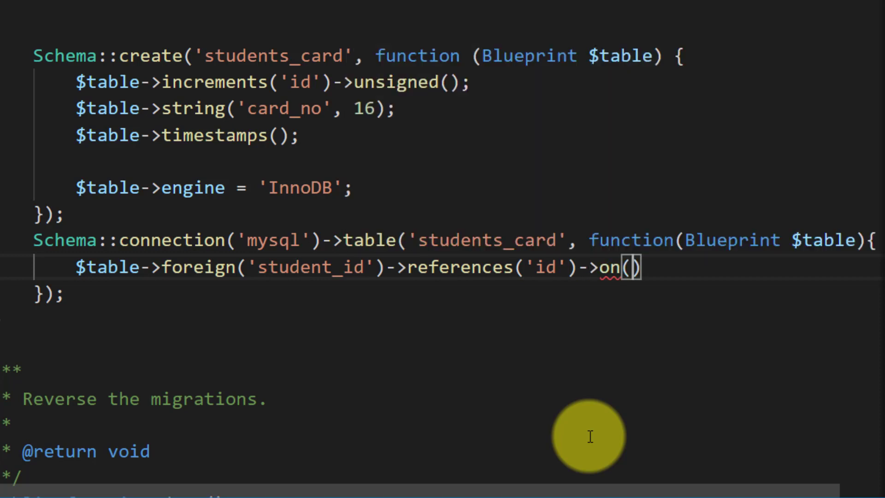
pyautogui.write("'students'")
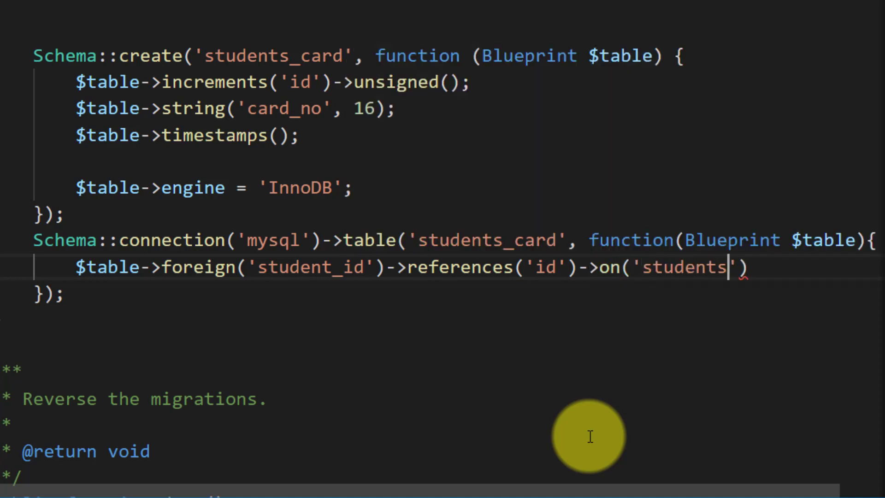
pyautogui.write(';')
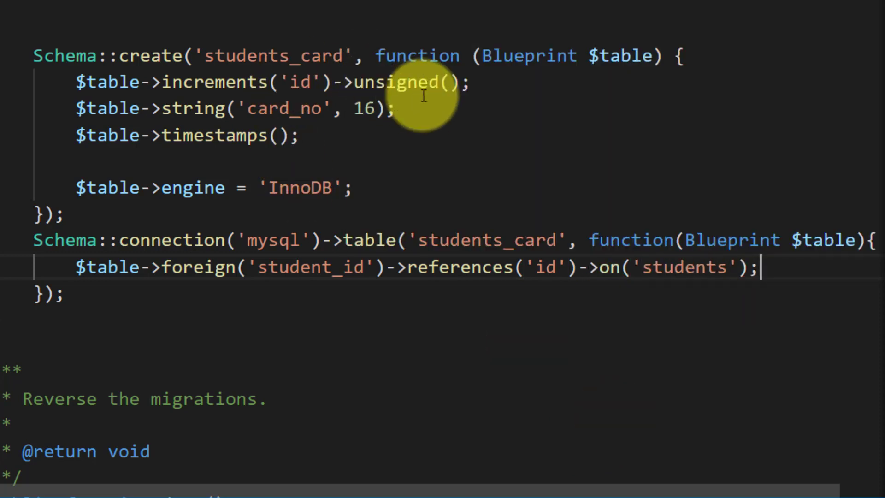
pyautogui.scroll(-3)
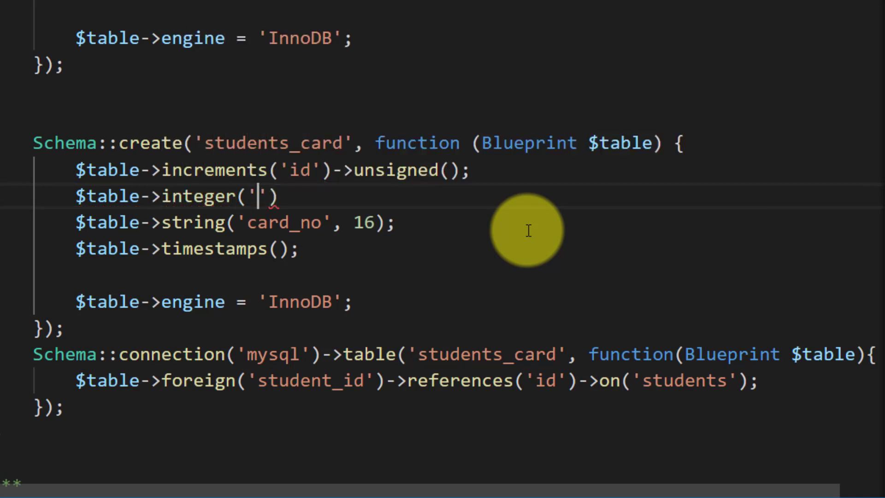
# - Add $table->integer('student_id')->unsigned() to the students_card create block
pyautogui.write('student_id')
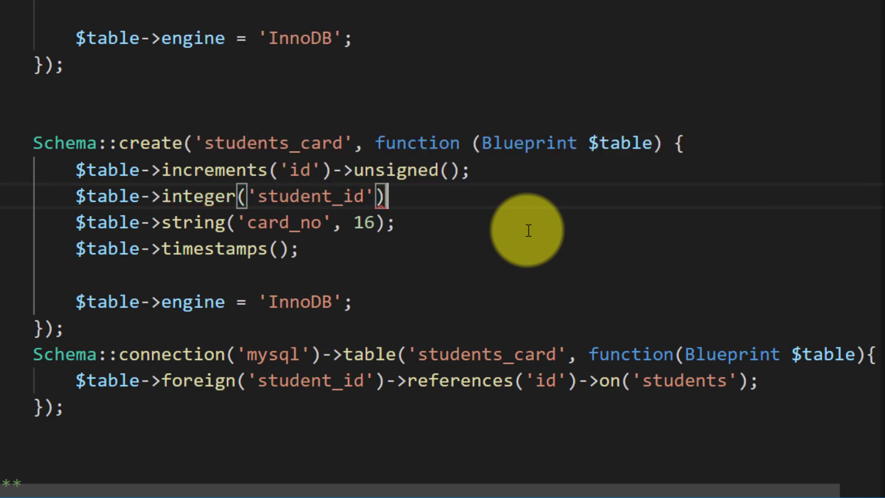
pyautogui.write('->unsign')
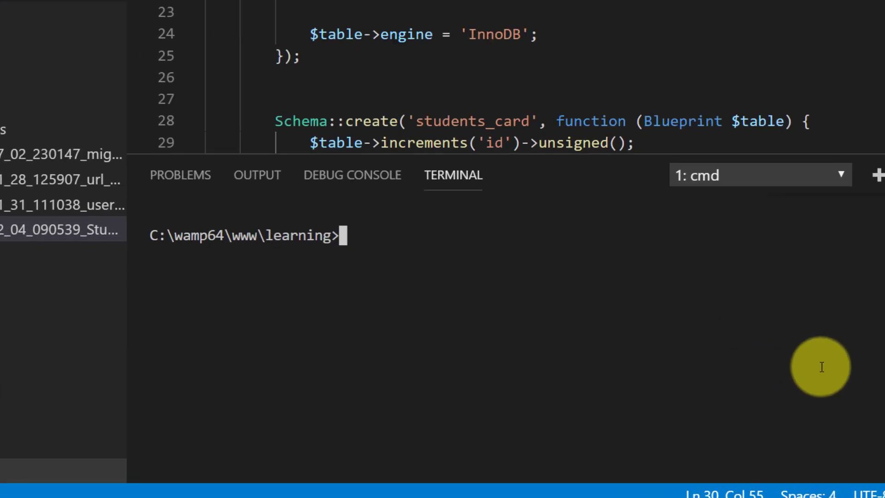
# - Run php artisan migrate, then close the terminal panel
pyautogui.write('php artisan mak')
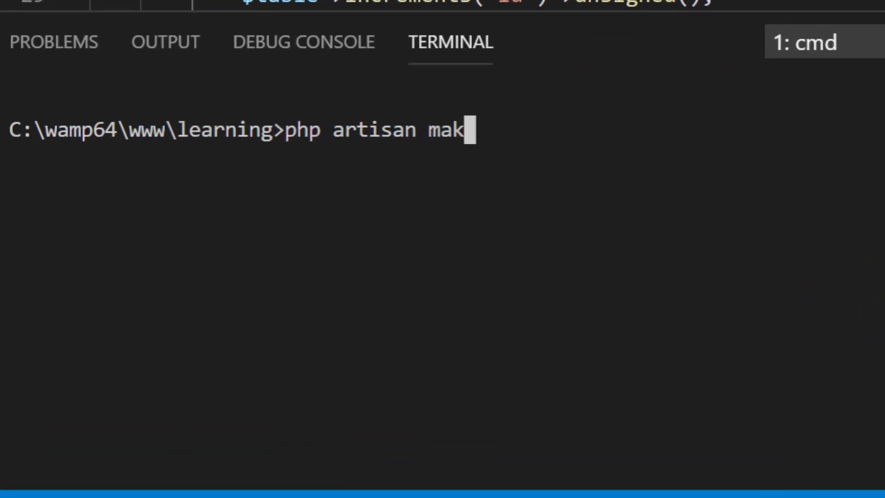
pyautogui.write('igrate')
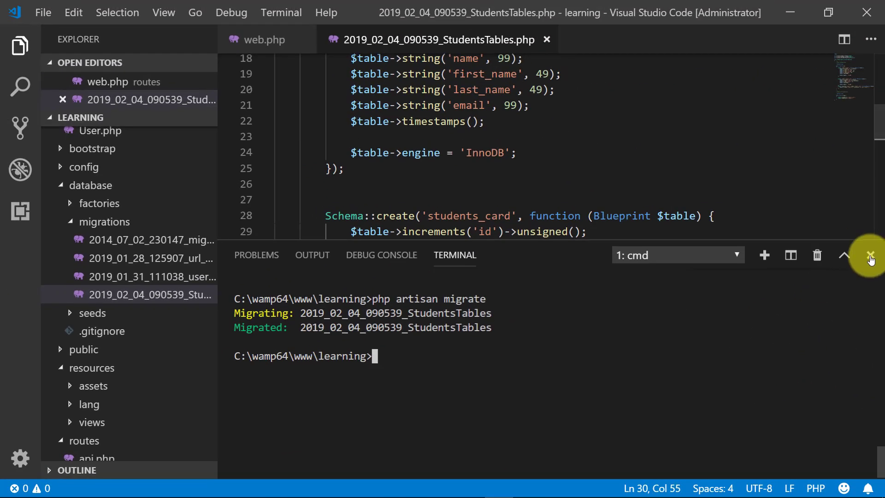
pyautogui.click(871, 254)
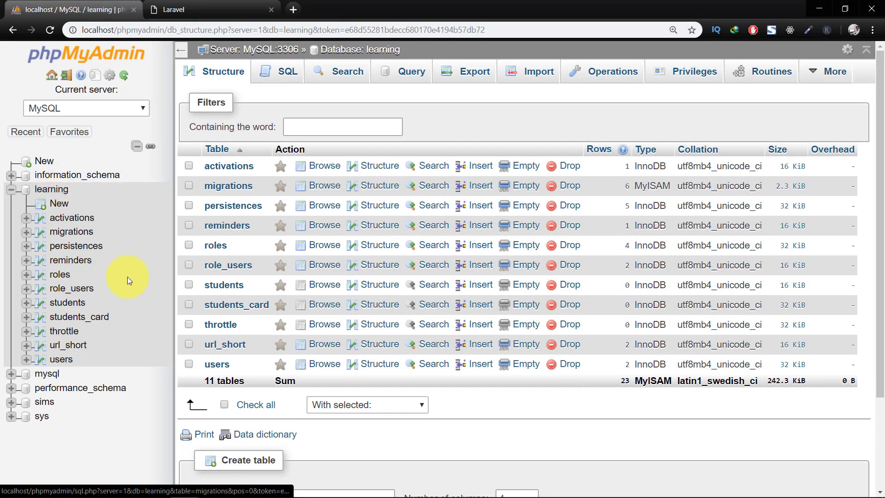
# - Browse the empty students and students_card tables in phpMyAdmin
pyautogui.click(323, 285)
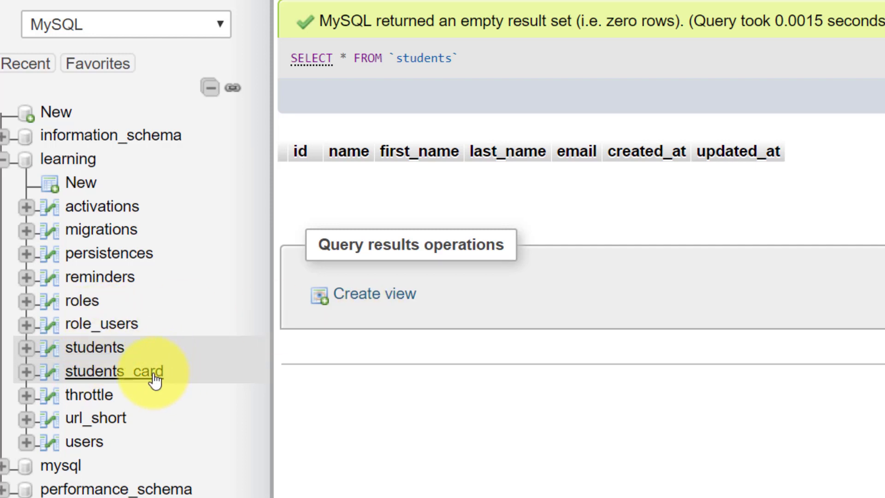
pyautogui.click(116, 371)
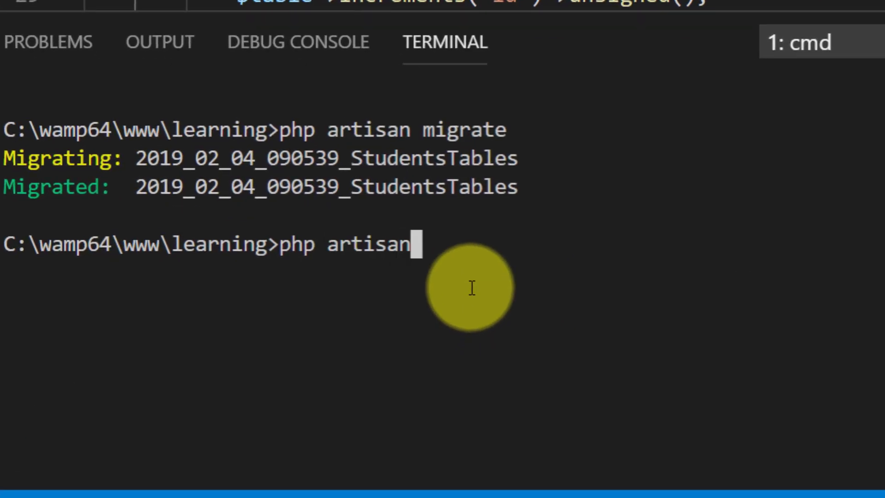
# - Run php artisan make:model Models\Student in the terminal
pyautogui.write('make:model M')
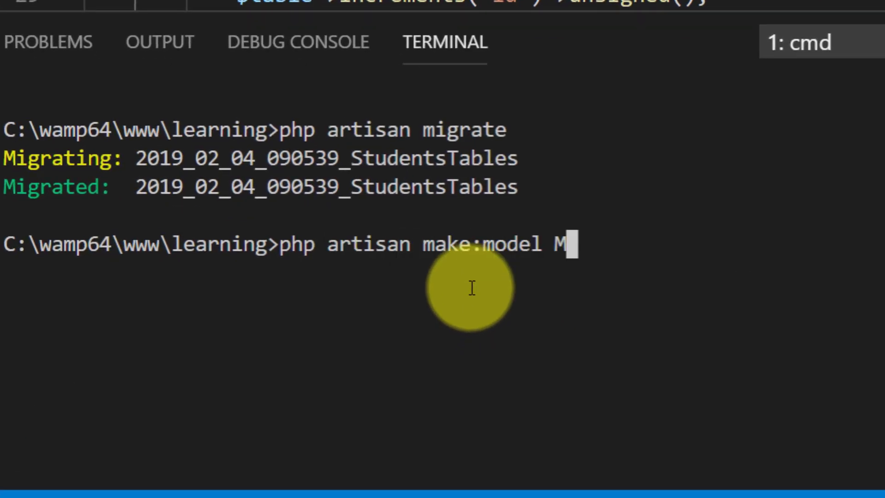
pyautogui.write('odels\\S')
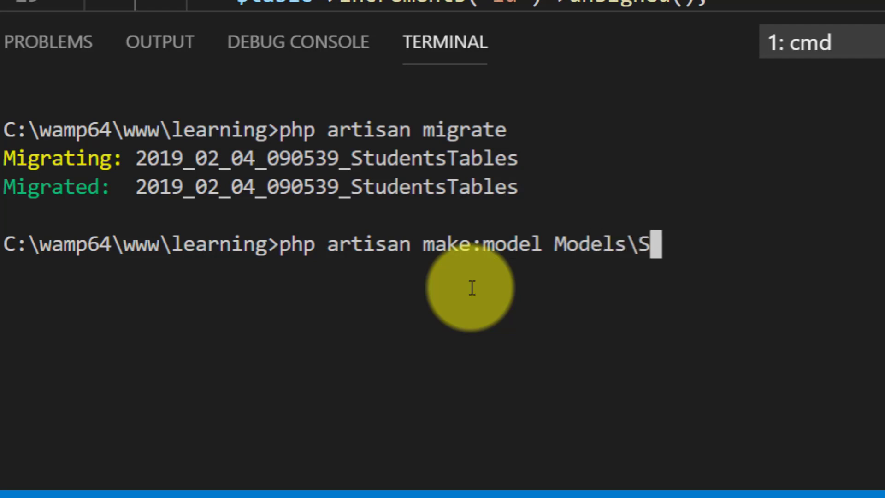
pyautogui.write('tudent')
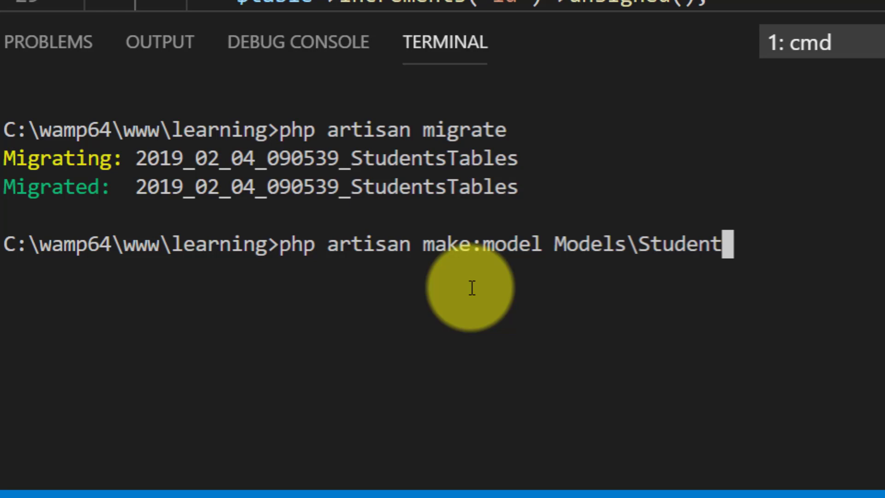
pyautogui.press('Enter')
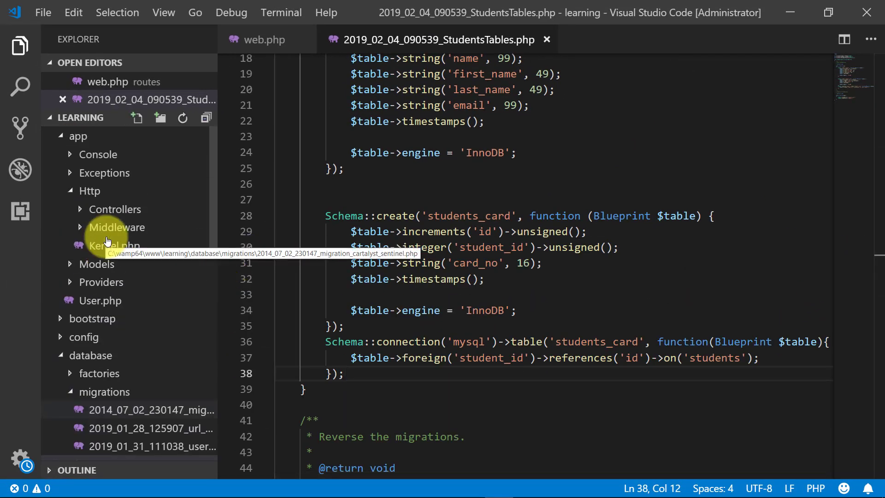
pyautogui.moveTo(97, 264)
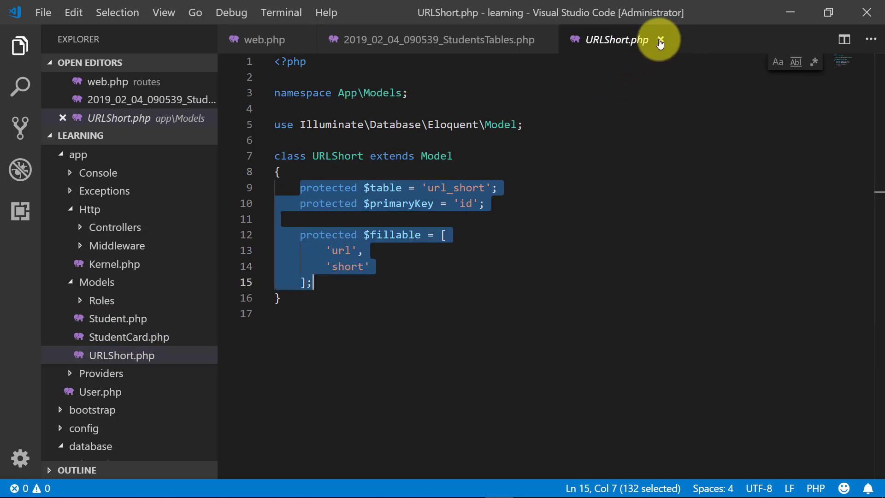
# - Close the URLShort.php tab and open Student.php from app/Models
pyautogui.click(661, 41)
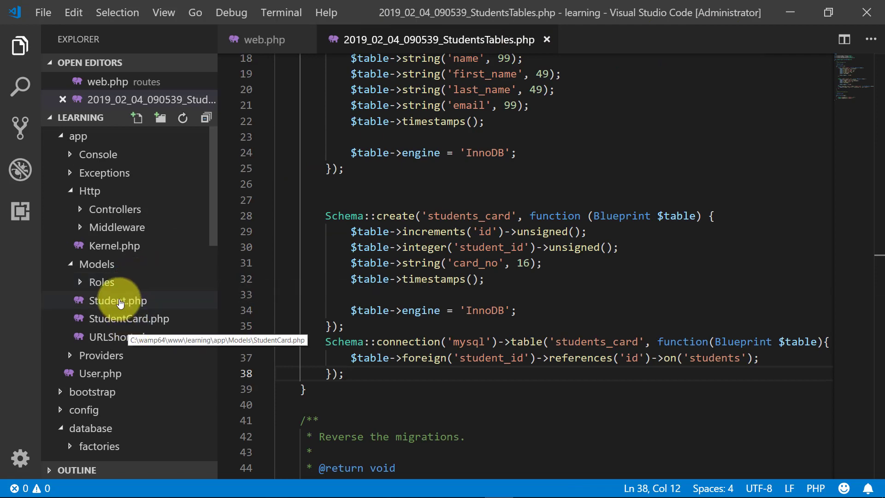
pyautogui.doubleClick(117, 300)
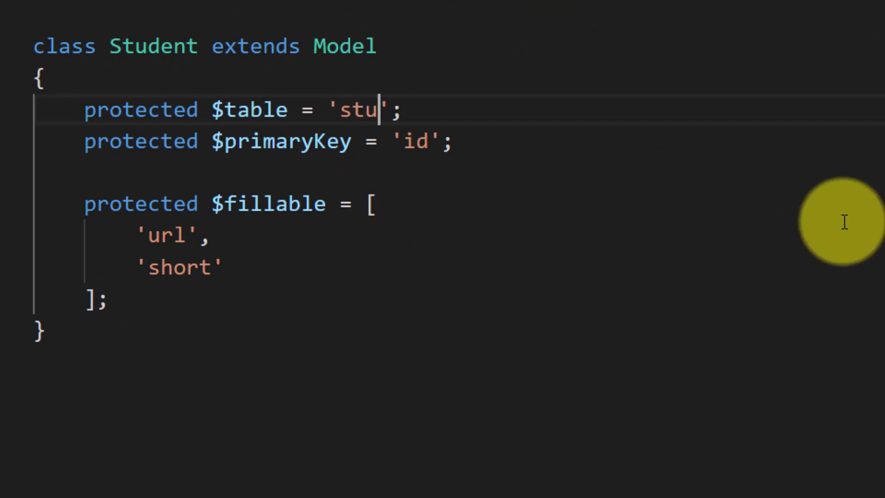
# - Point the Student model at 'students' with fillable name, first_name, last_name and email
pyautogui.write('dents')
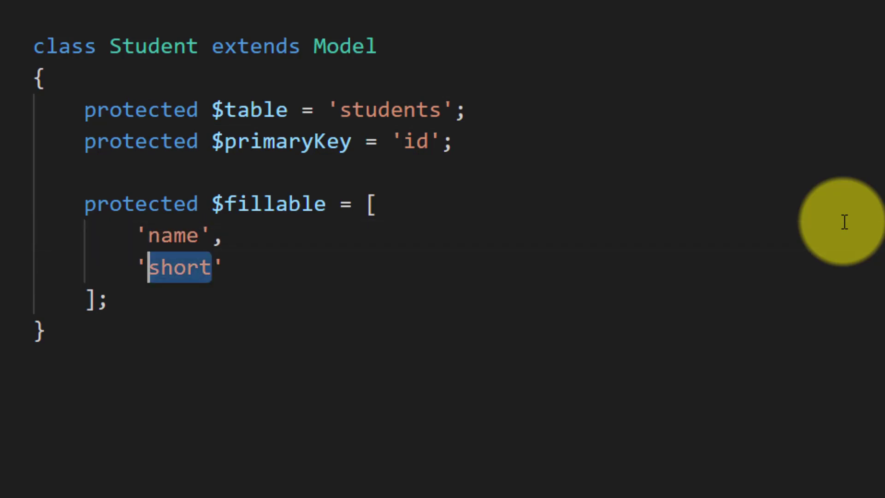
pyautogui.write('first_name')
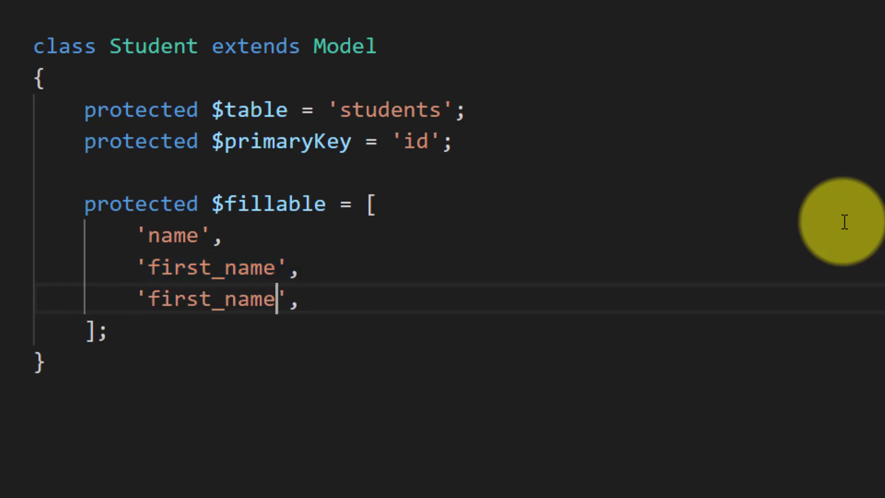
pyautogui.write('last')
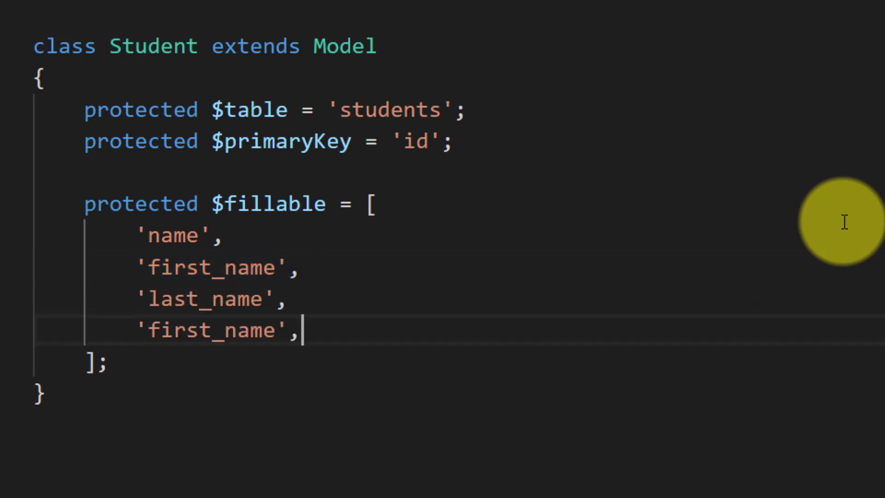
pyautogui.write("email',")
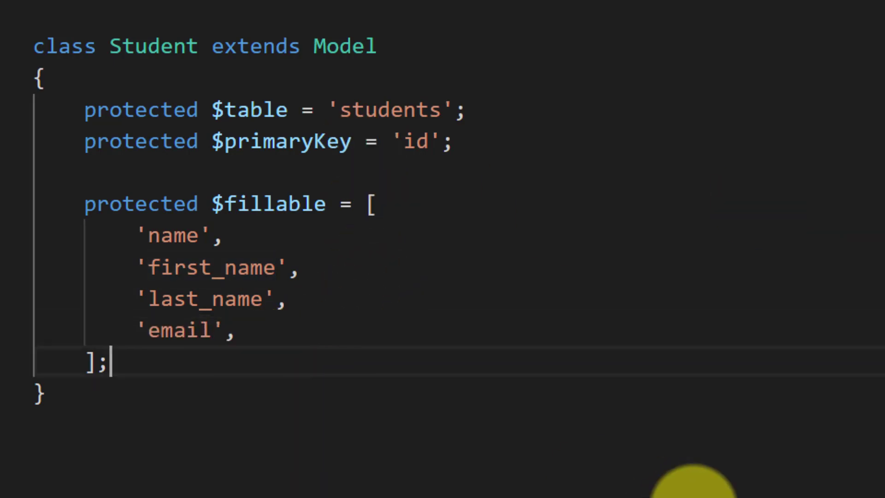
# - Add a card() method returning $this->hasOne('App\Models\StudentCard') to the Student model
pyautogui.write('pub')
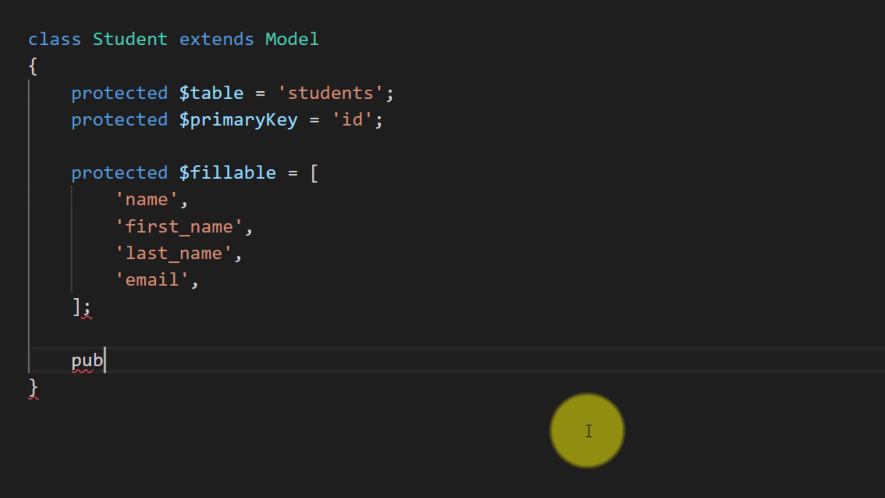
pyautogui.write('lic function c')
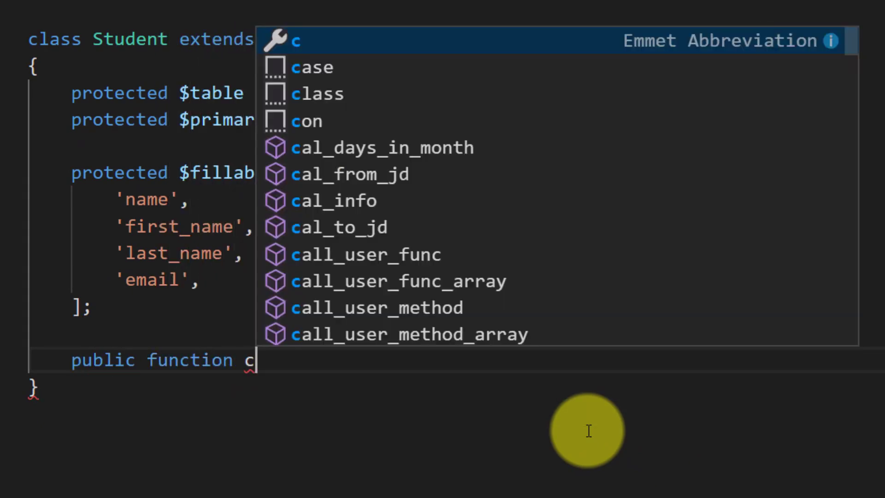
pyautogui.write('ard(){')
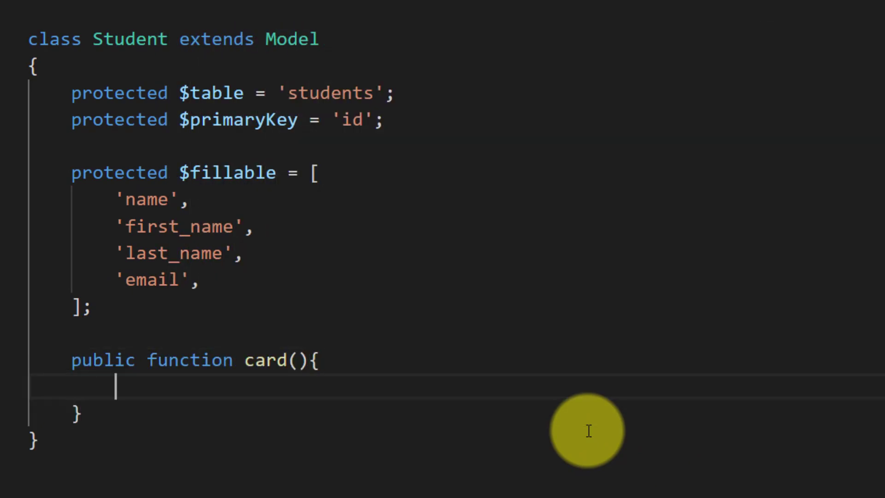
pyautogui.write('return $this')
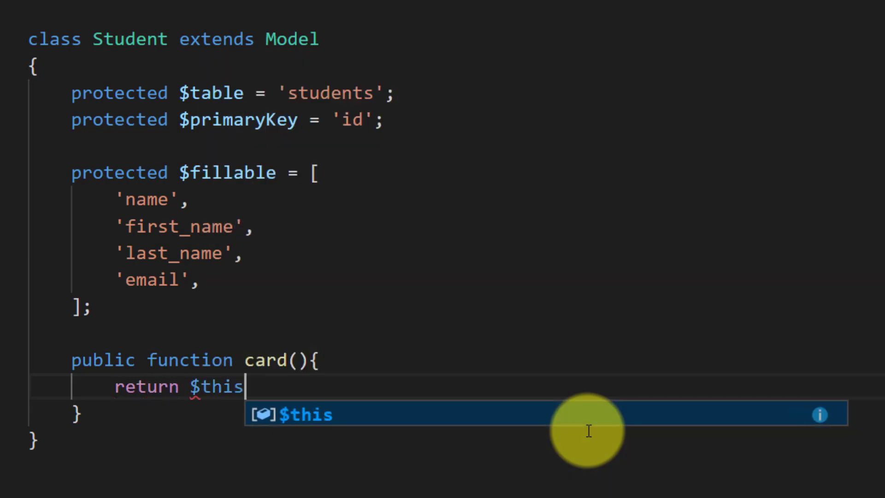
pyautogui.write('->hasOne')
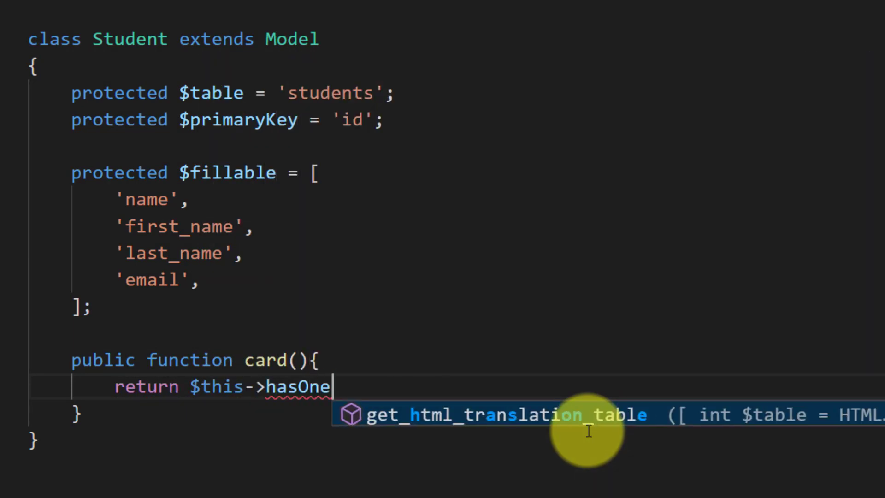
pyautogui.write("('App')")
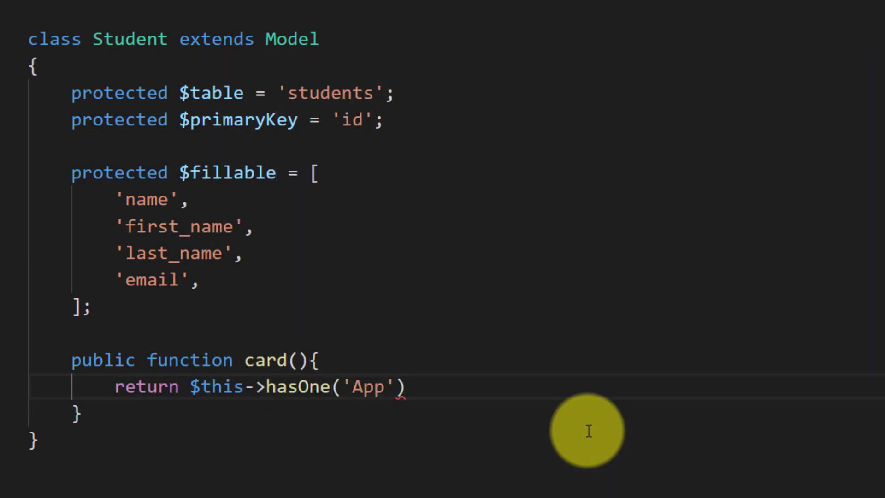
pyautogui.write('\\Models')
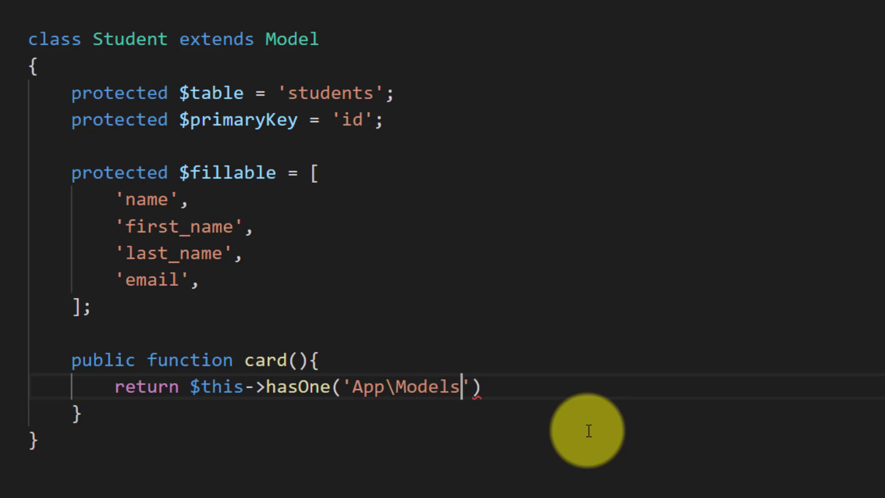
pyautogui.write('\\Student')
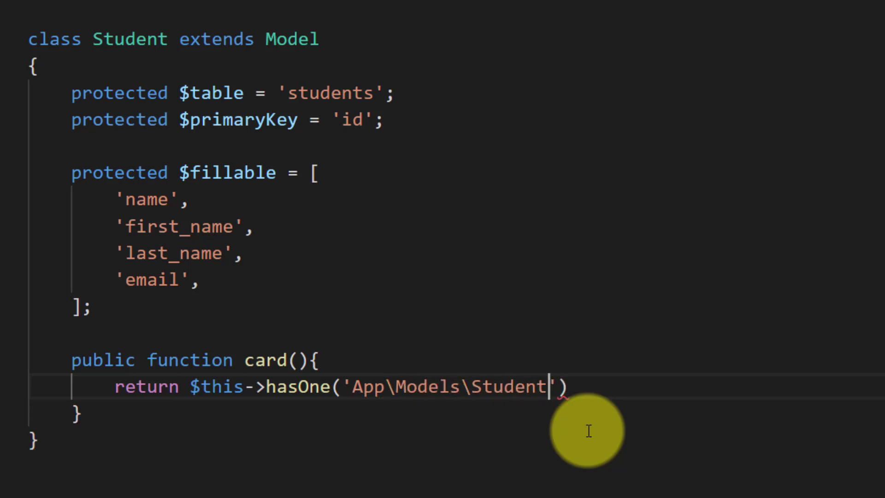
pyautogui.write('Card')
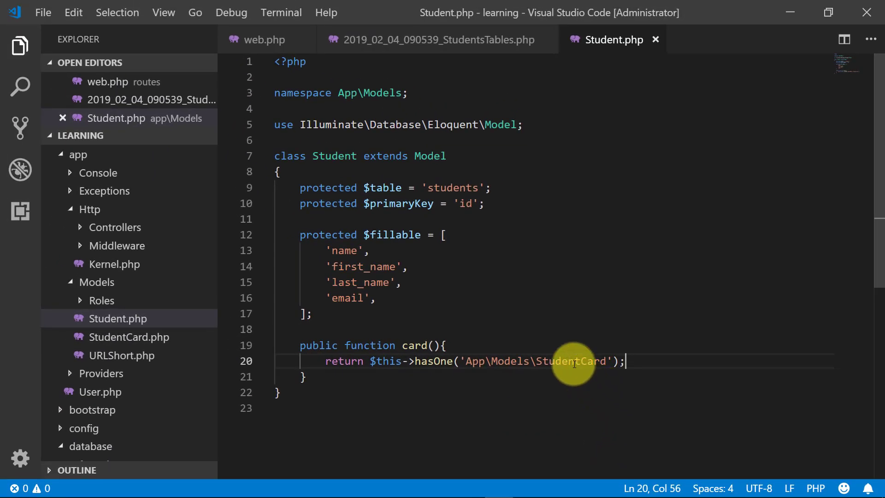
# - Make student_id unique in the students migration and select the model's table and fillable block
pyautogui.click(432, 39)
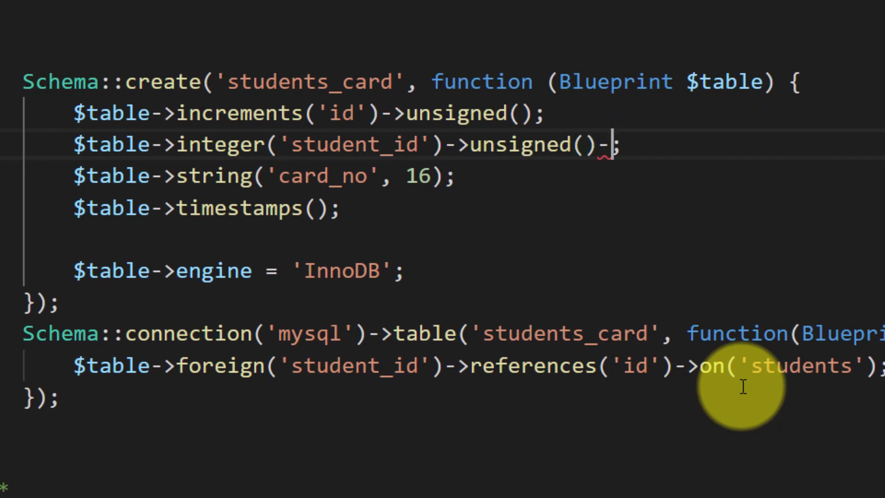
pyautogui.write('>unique()')
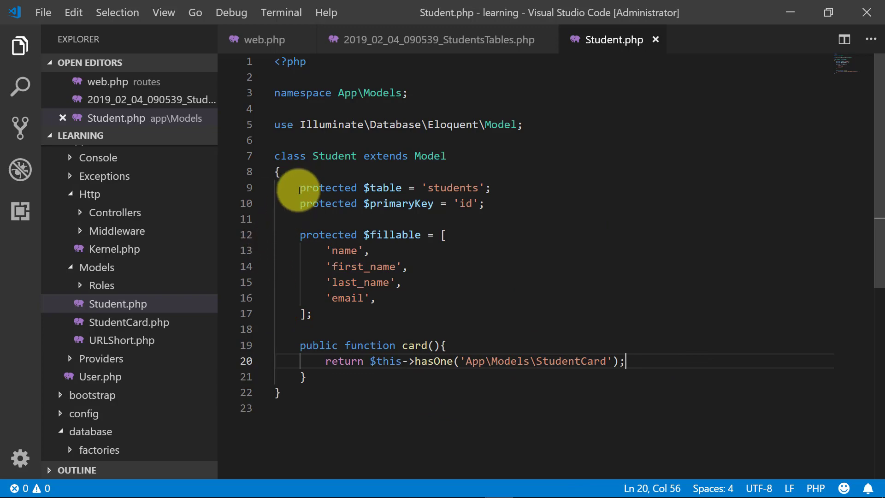
pyautogui.moveTo(299, 187); pyautogui.dragTo(313, 314)
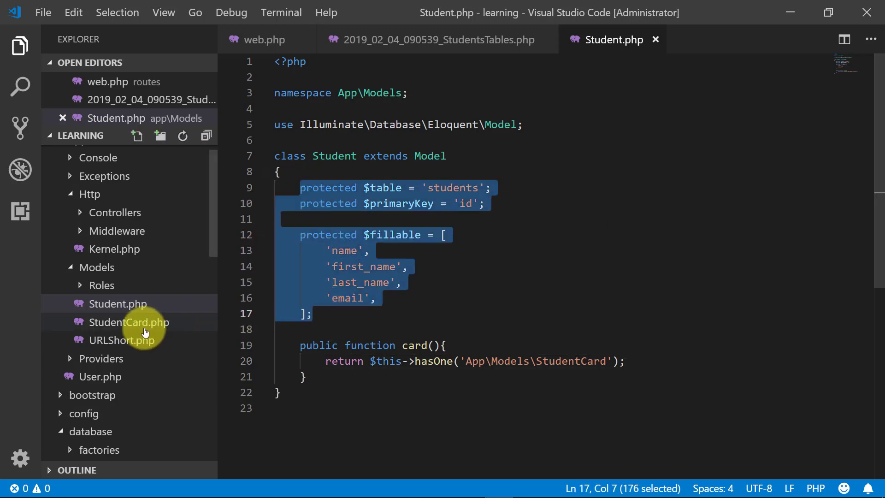
# - Set StudentCard.php to use table 'students_card' with fillable student_id and card_no
pyautogui.click(128, 322)
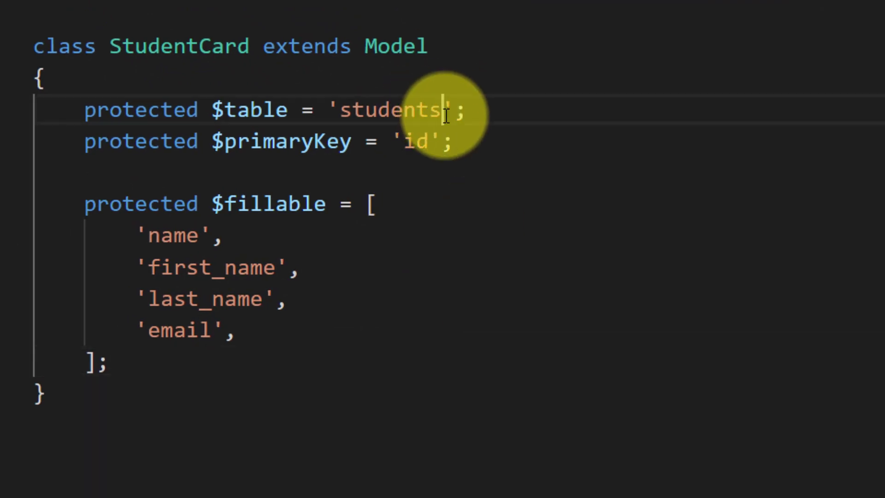
pyautogui.write('_card')
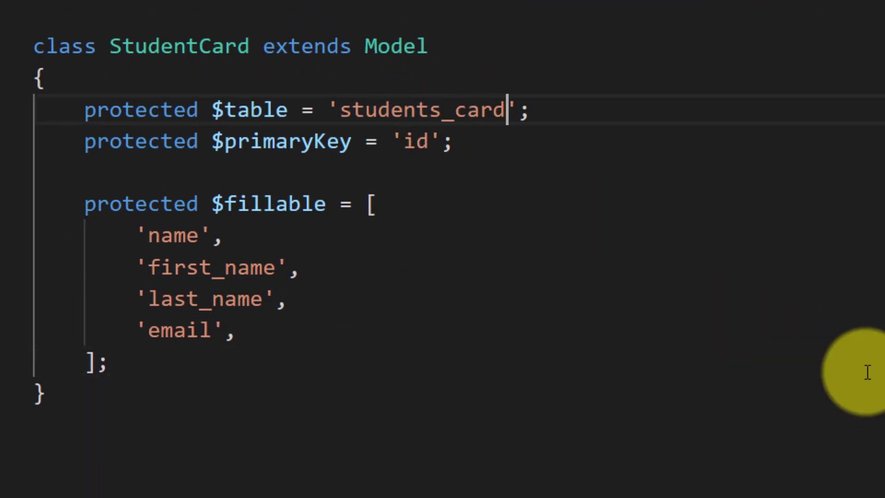
pyautogui.write('student_id')
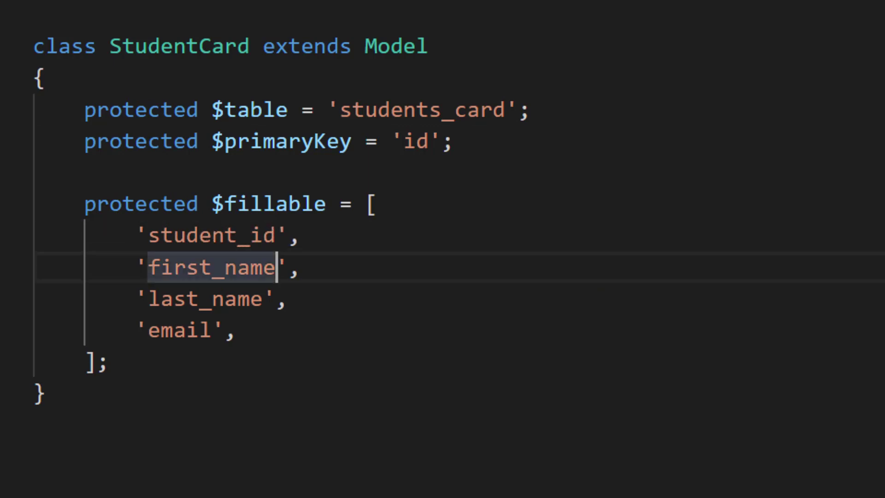
pyautogui.write("card_no',")
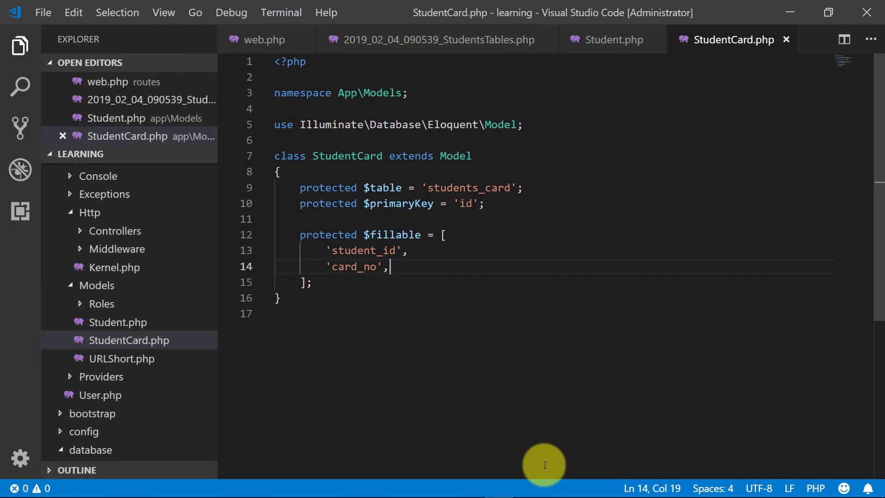
pyautogui.moveTo(610, 40)
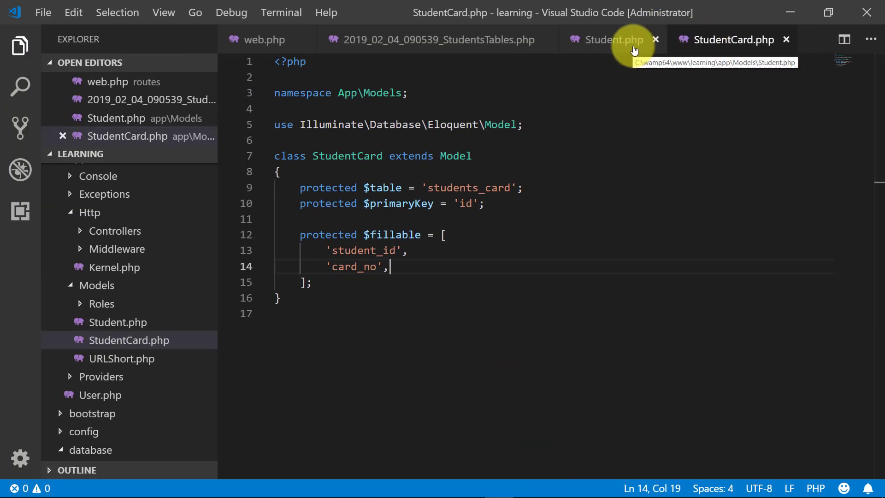
pyautogui.click(609, 40)
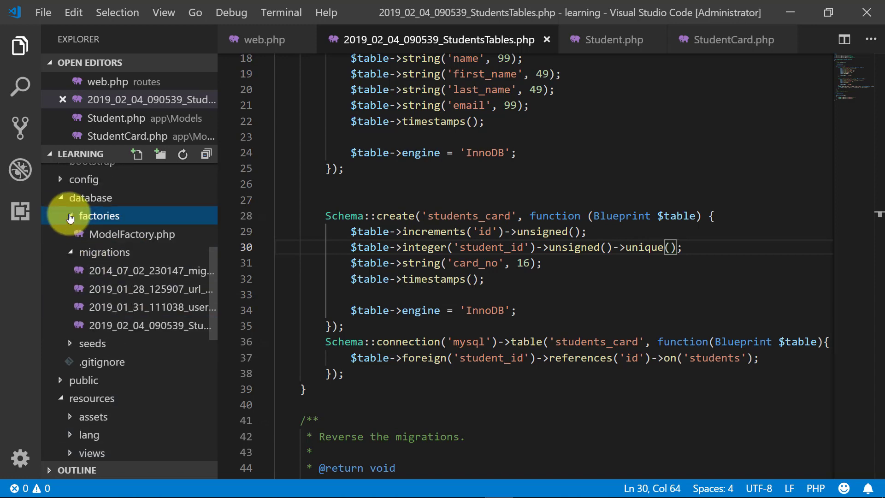
# - In ModelFactory.php, retarget the User factory to App\Models\Student with faker name and email fields
pyautogui.click(134, 234)
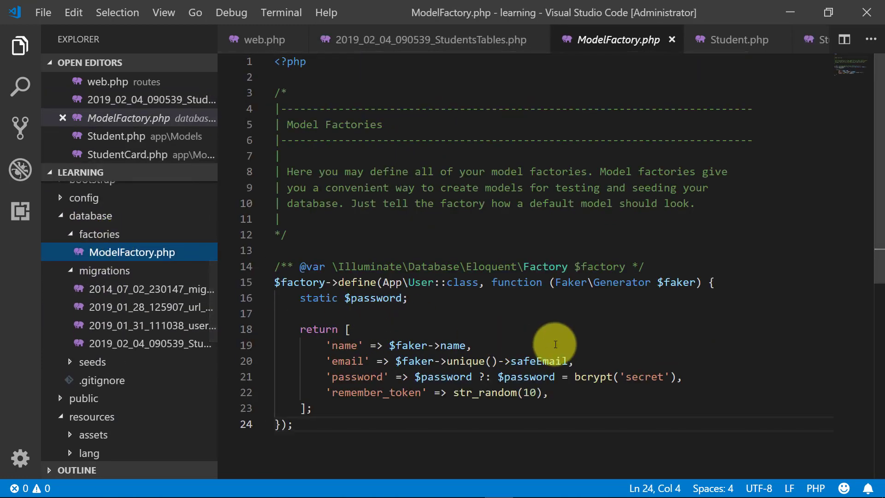
pyautogui.scroll(-3)
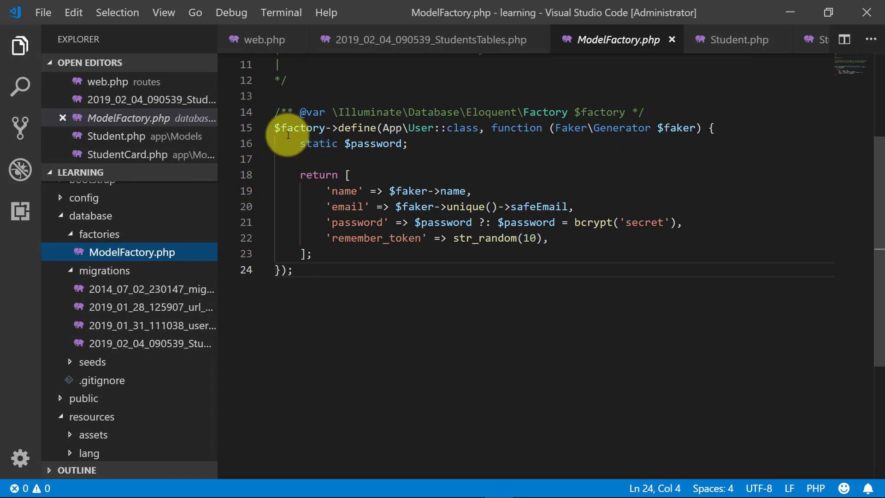
pyautogui.moveTo(277, 127); pyautogui.dragTo(313, 175)
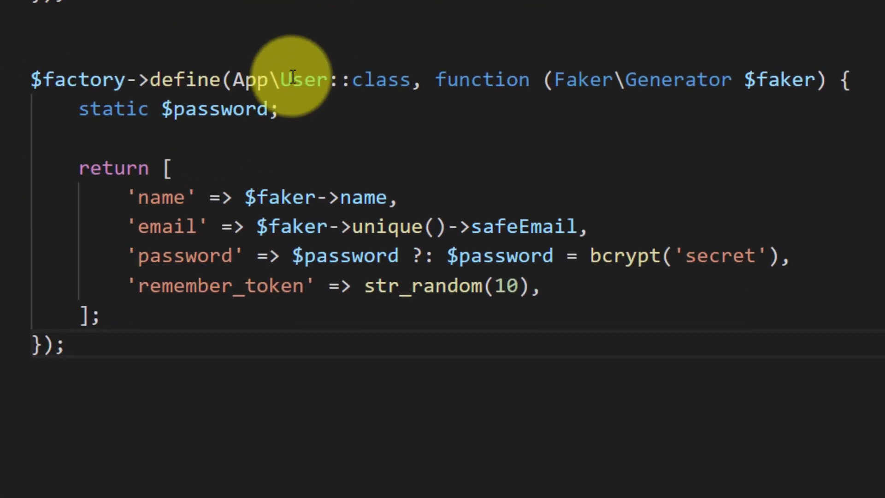
pyautogui.write('Model')
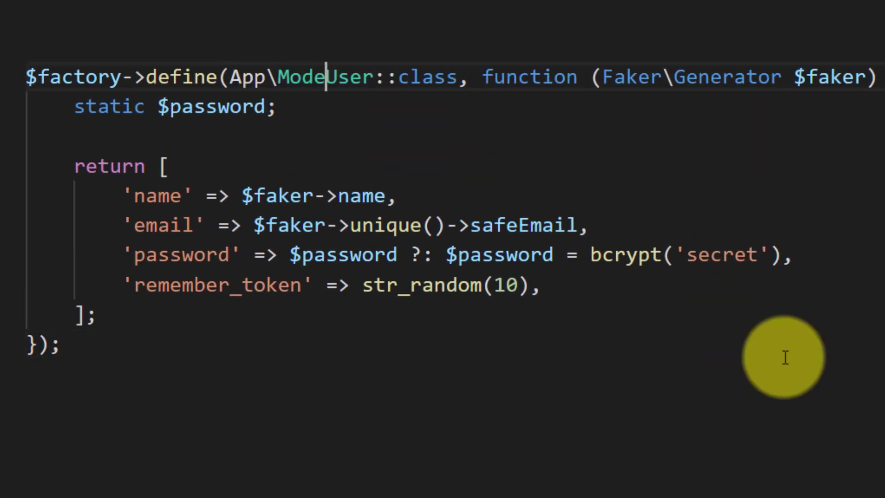
pyautogui.write('ls\\')
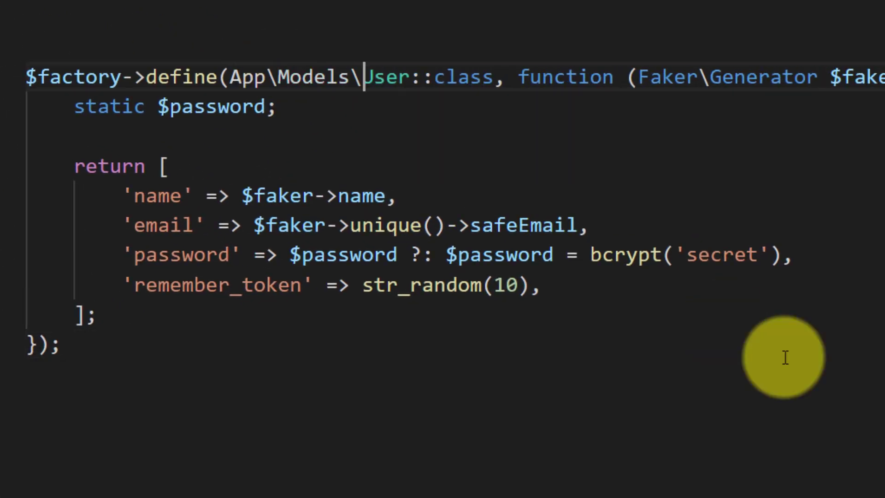
pyautogui.write('Student')
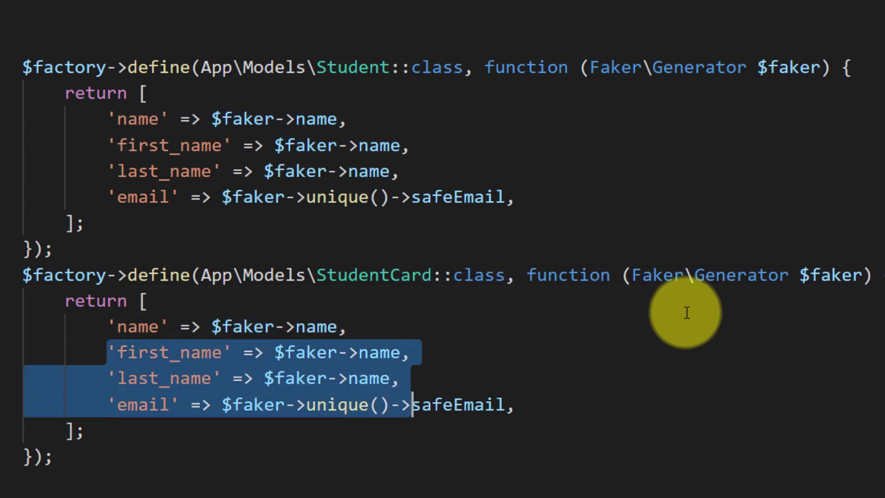
# - Trim the StudentCard factory to a single card_no field using $faker->numberBetween(12,12)
pyautogui.press('Delete')
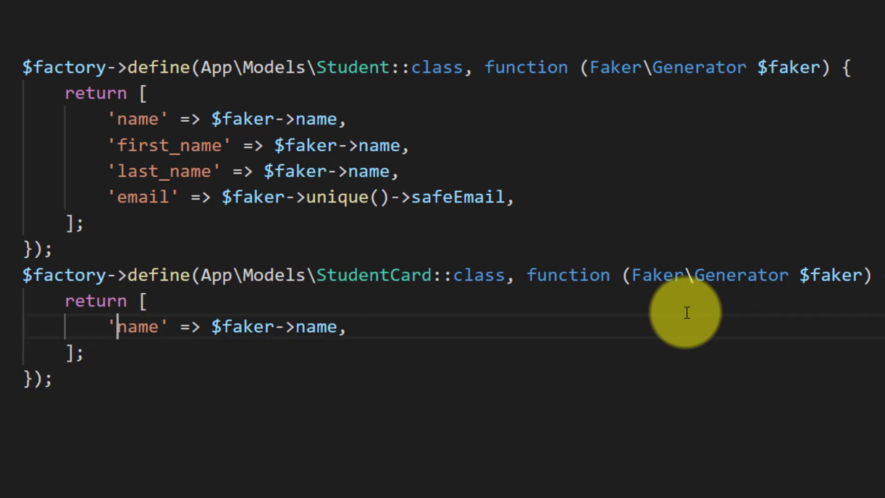
pyautogui.write('card_no')
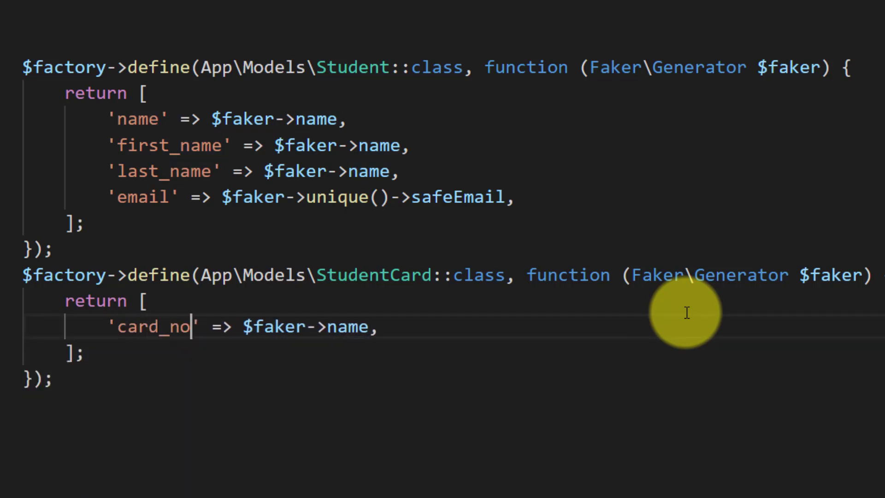
pyautogui.write('number')
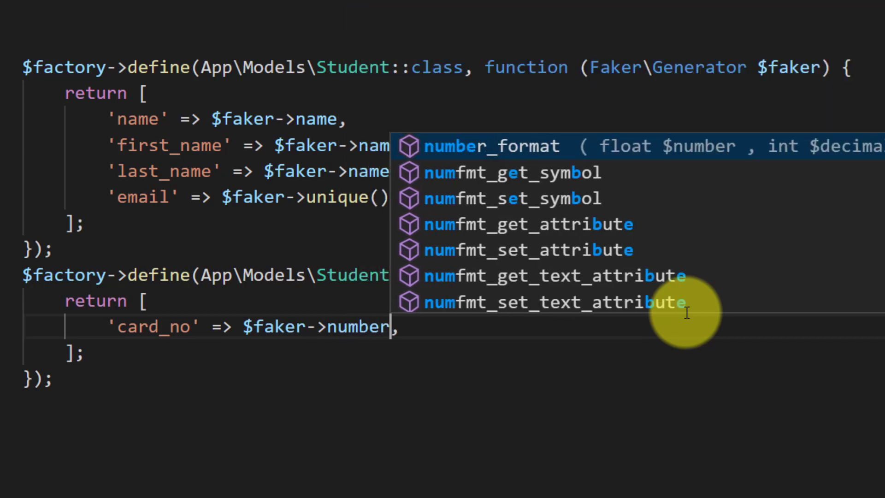
pyautogui.write('numberBetween(')
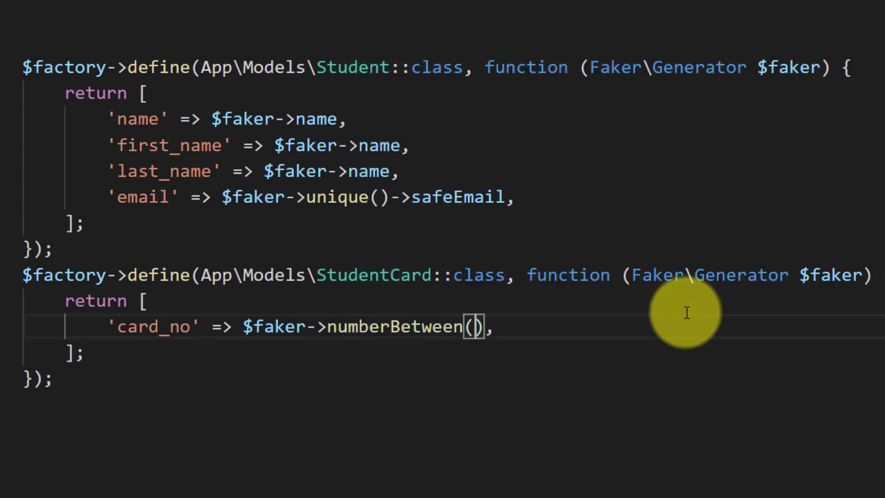
pyautogui.write('12,12')
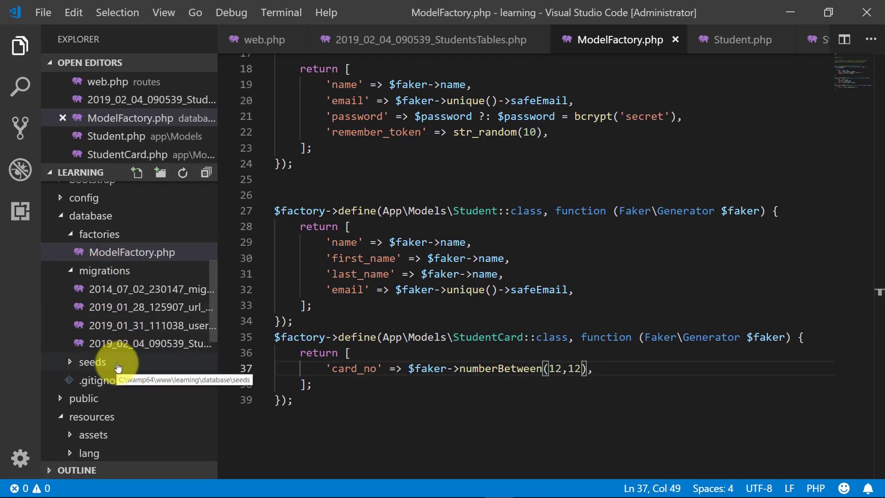
pyautogui.scroll(-3)
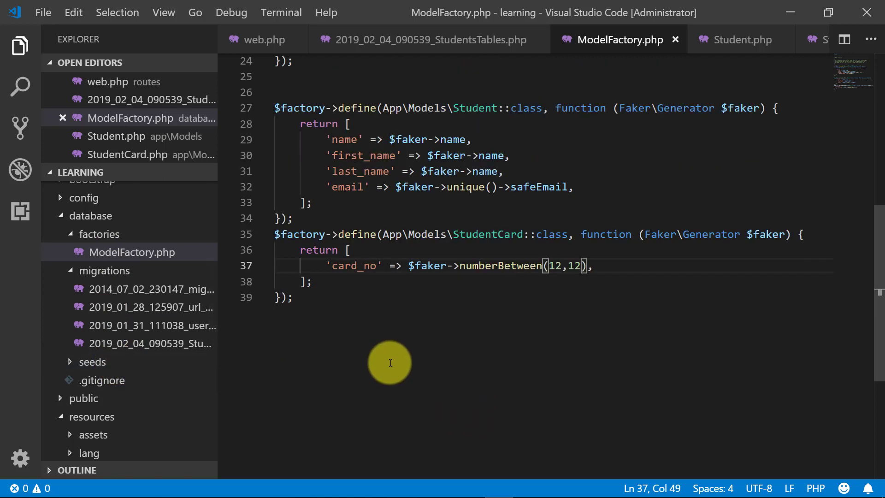
pyautogui.click(91, 362)
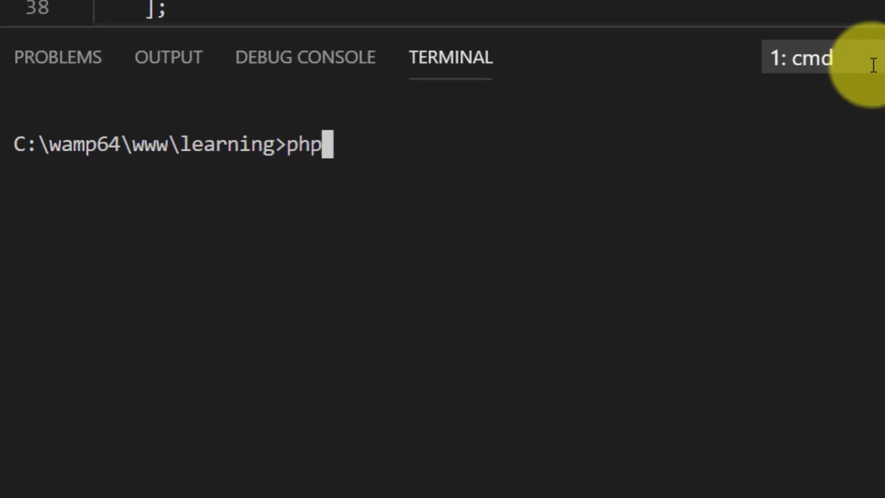
# - Generate the seeder with php artisan make:seeder StudentsTableSeeder
pyautogui.write('artisan make')
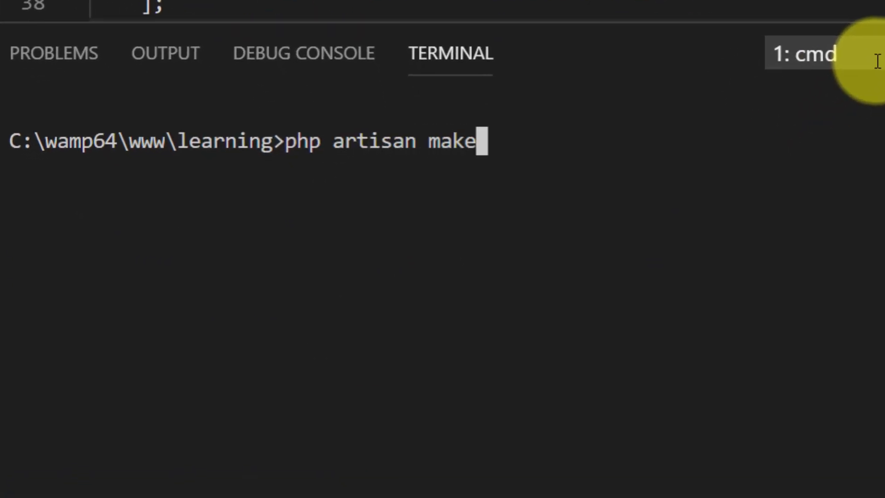
pyautogui.write(':seeder')
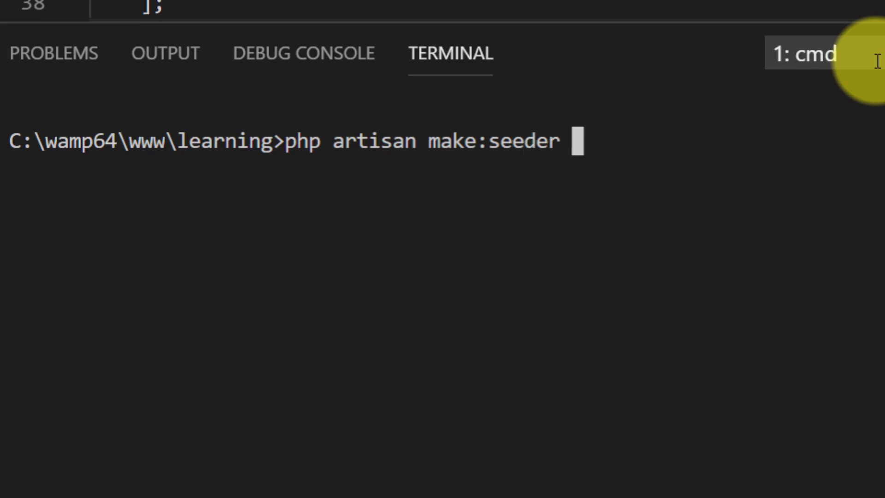
pyautogui.write('Student')
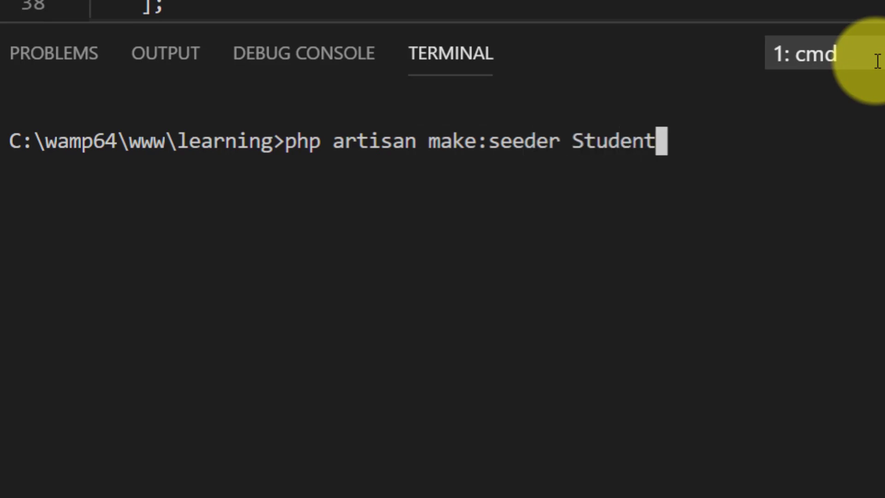
pyautogui.write('sTa')
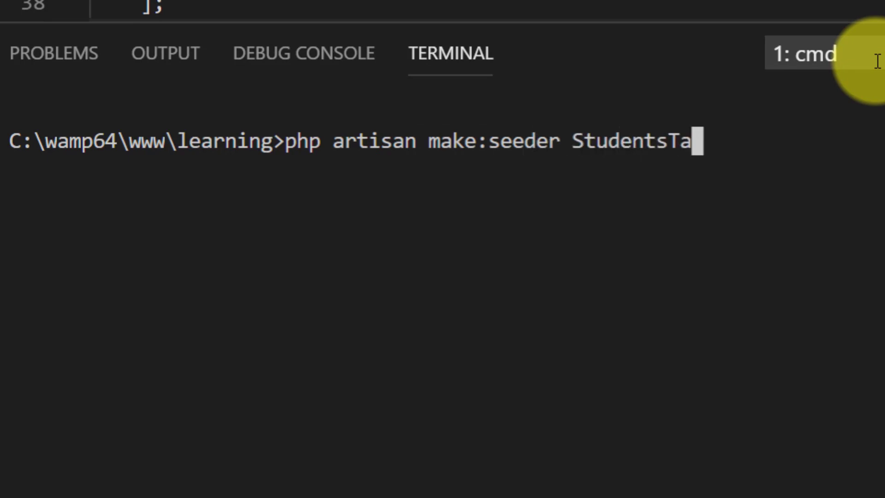
pyautogui.write('bleSeeder')
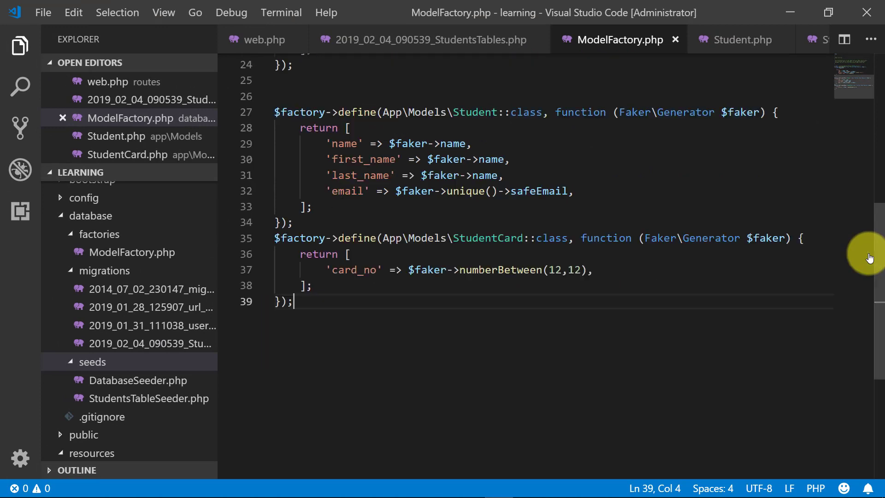
# - In StudentsTableSeeder run(), create 10 App\Models\Student records via factory, keeping a commented copy
pyautogui.click(151, 404)
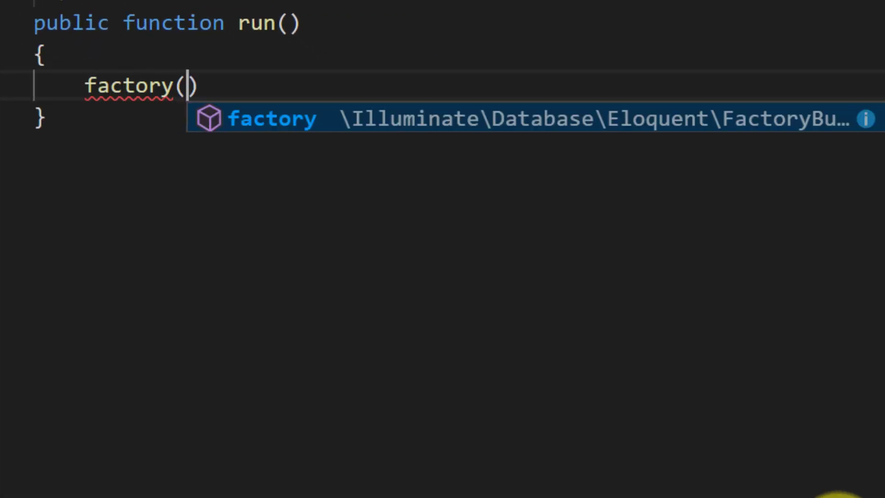
pyautogui.write('App\\M')
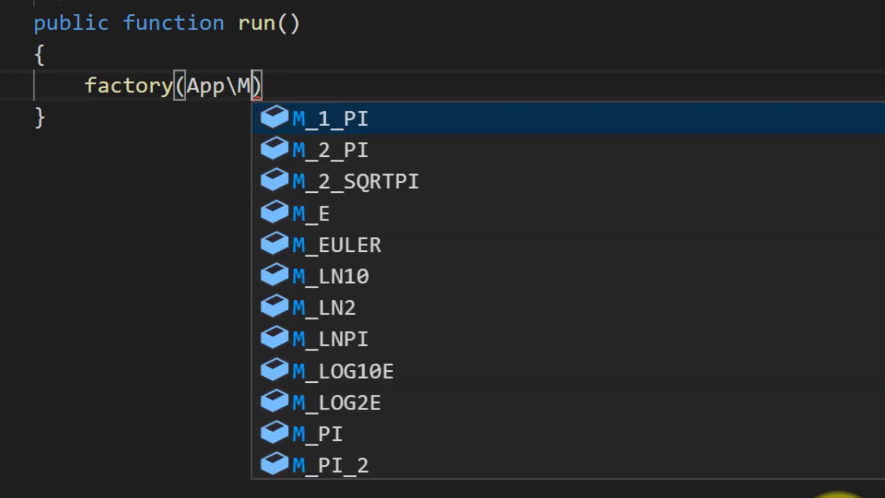
pyautogui.write('odels\\Stu')
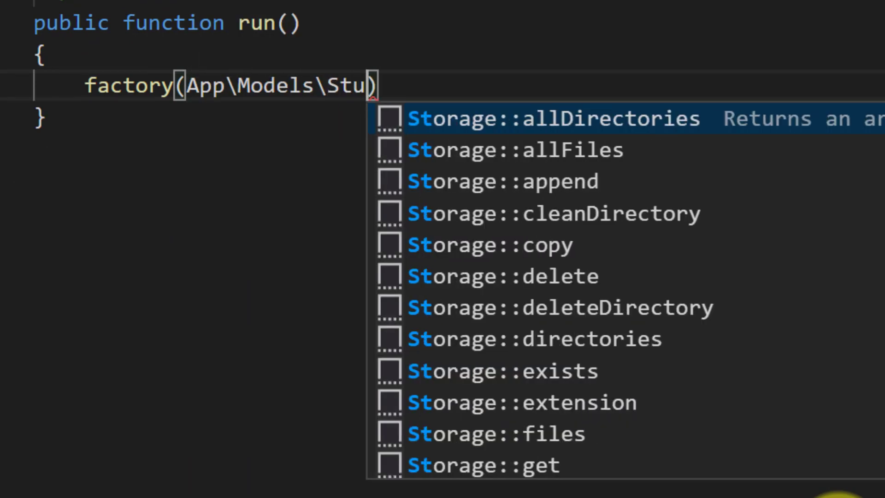
pyautogui.write('dent::class, 10')
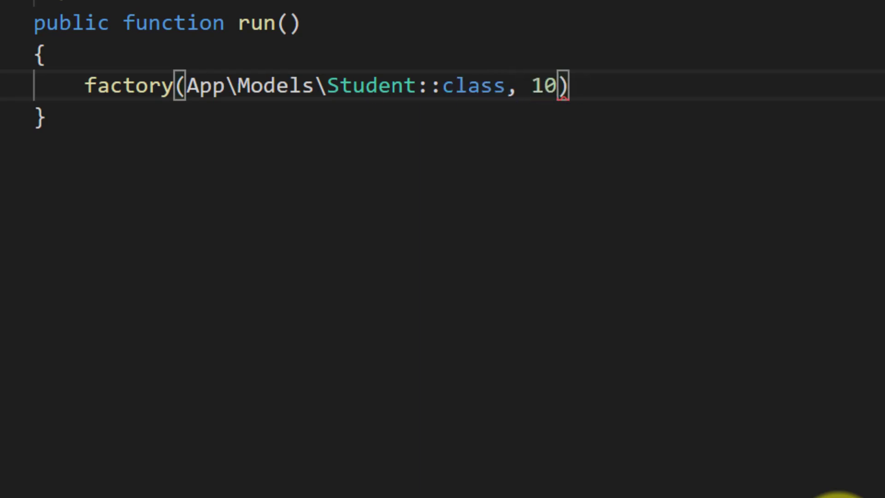
pyautogui.write('->create();')
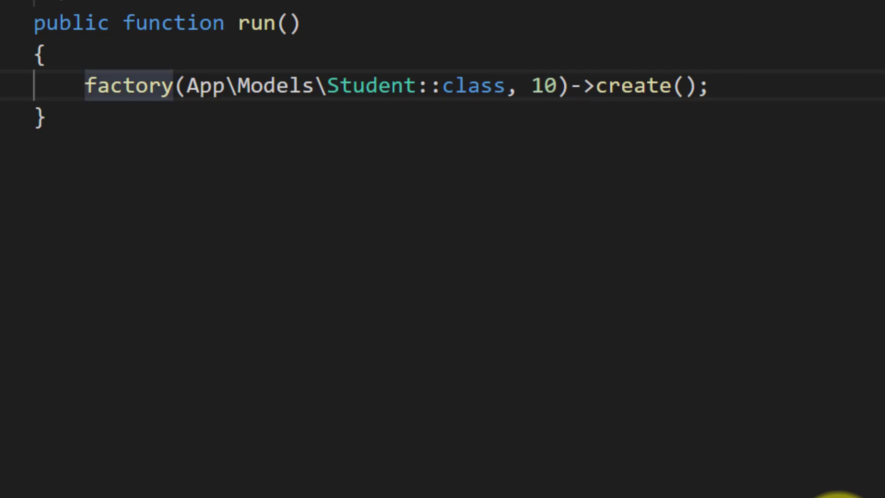
pyautogui.press('ctrl+/')
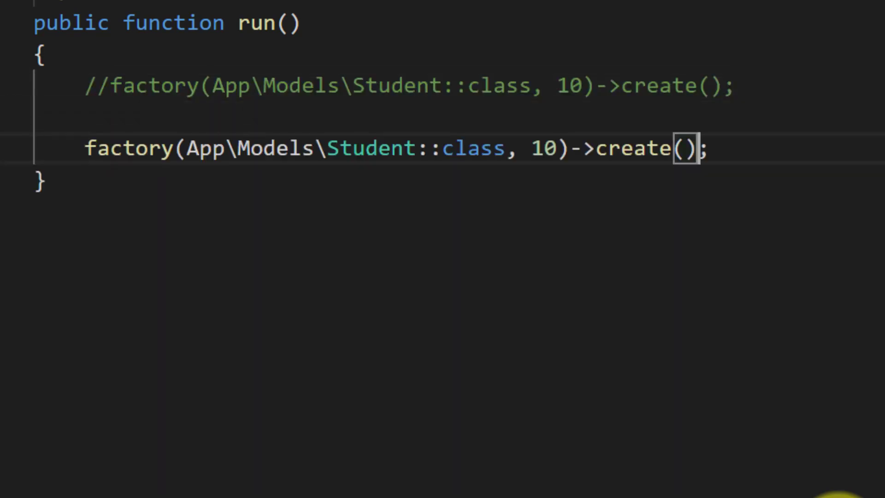
# - Chain ->each() so every $student calls $student->card()->save()
pyautogui.write('->')
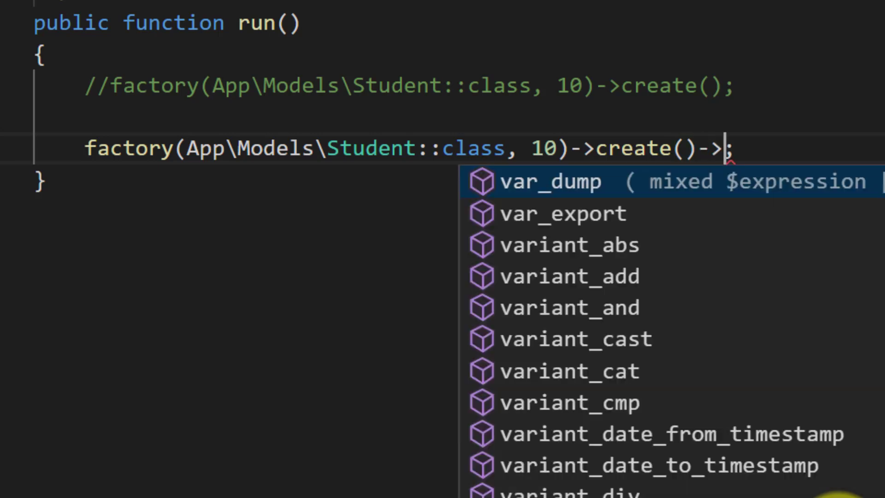
pyautogui.write('each(function(')
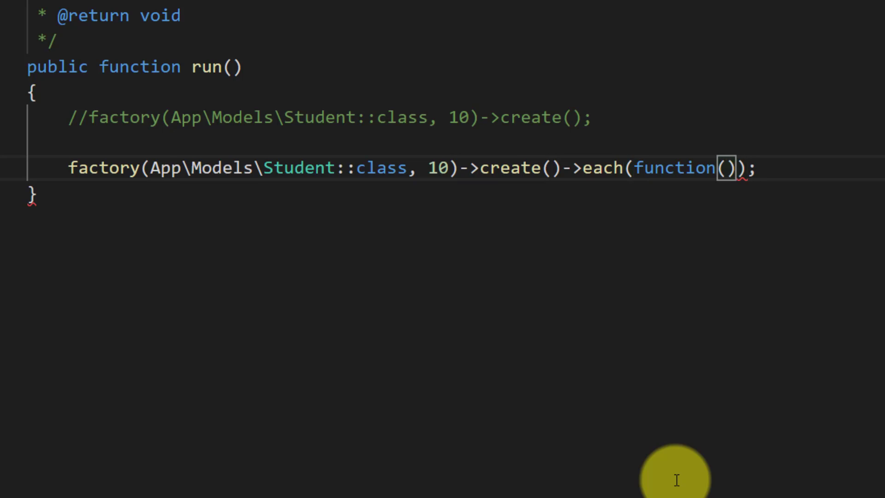
pyautogui.write('$student')
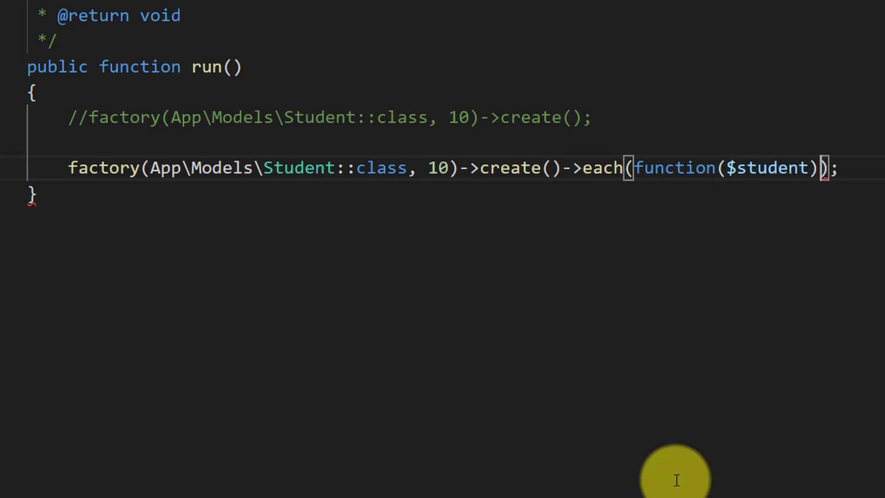
pyautogui.write('{')
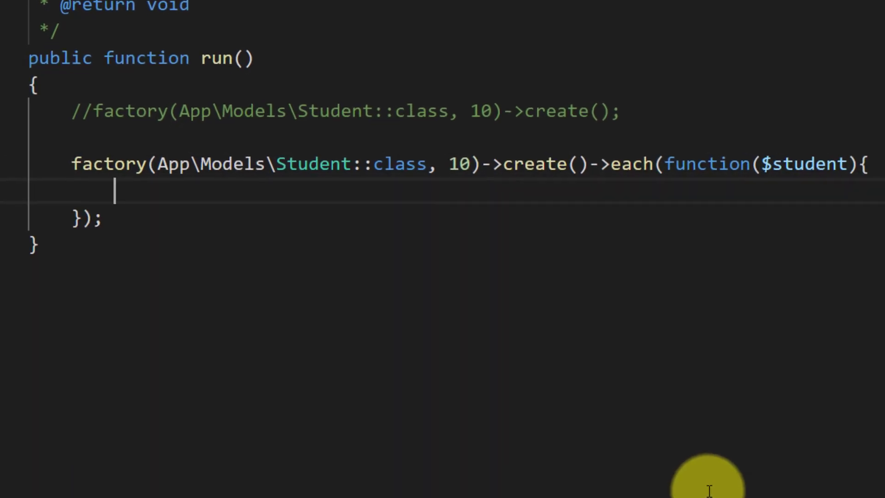
pyautogui.write('$stude')
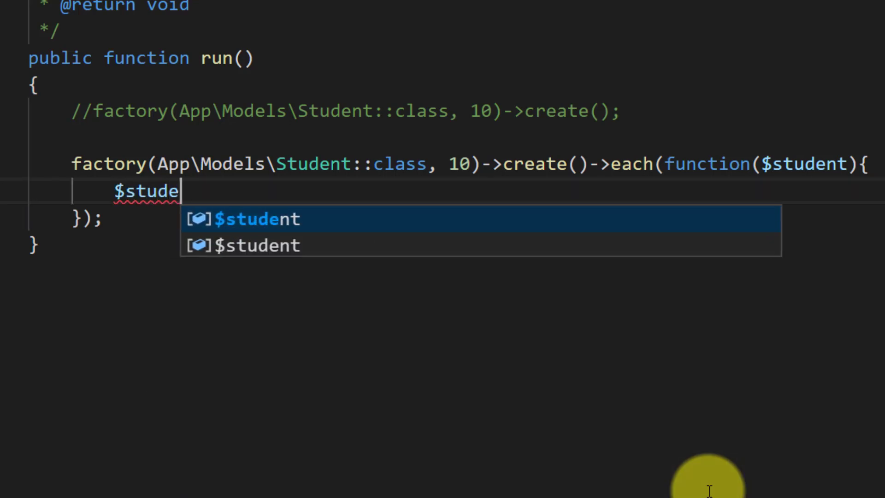
pyautogui.write('nt->')
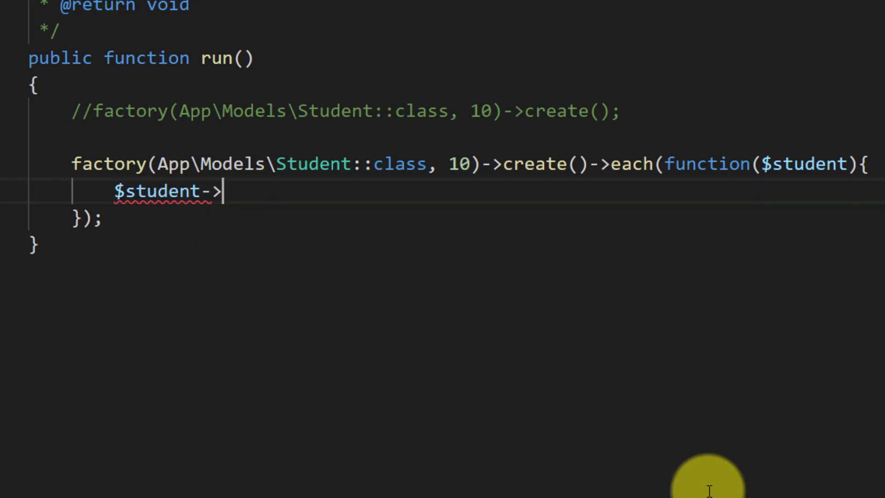
pyautogui.write('card()')
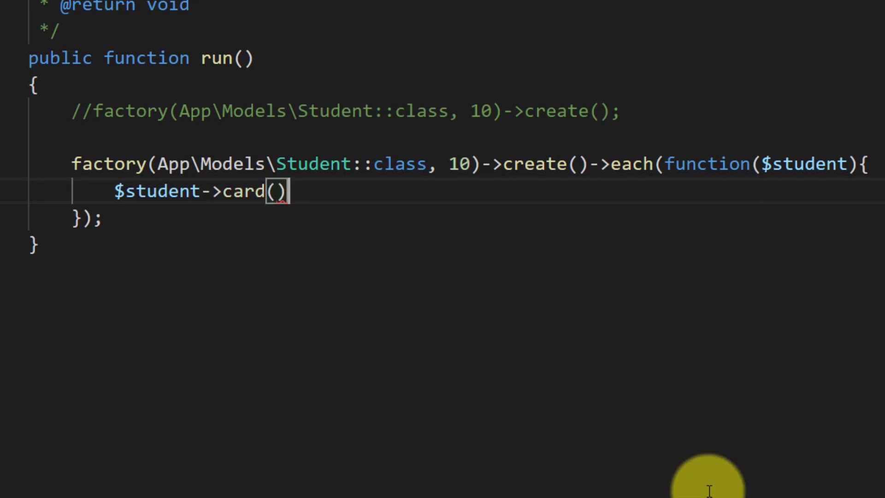
pyautogui.write('->save()')
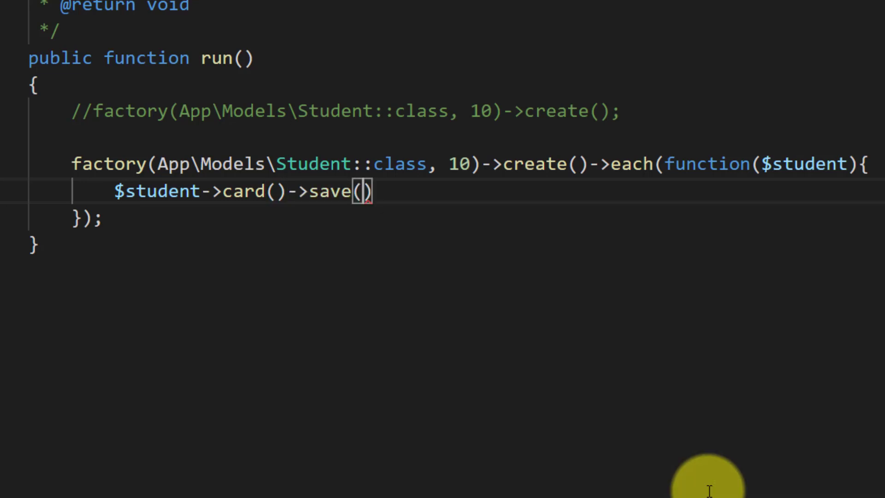
# - Pass factory(App\Models\StudentCard::class)->make() into each student's card save
pyautogui.write('factory')
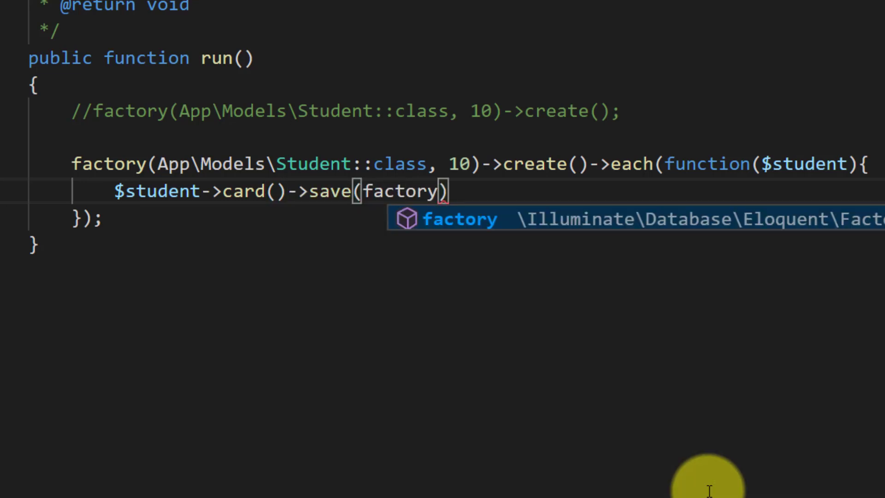
pyautogui.write('SA')
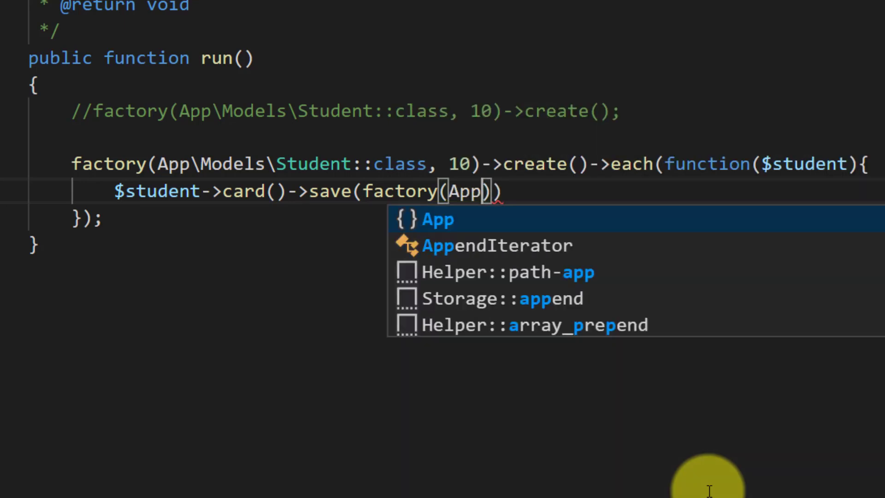
pyautogui.write('\\Models')
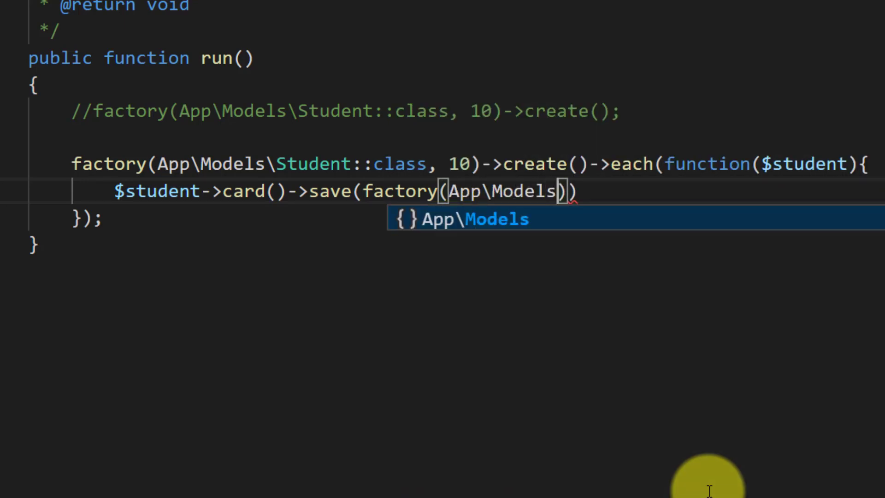
pyautogui.write('\\StudentCard::class')
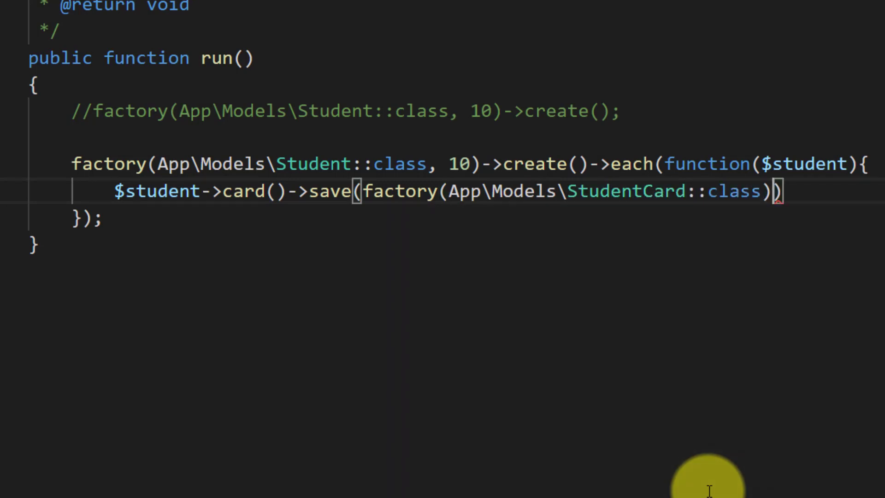
pyautogui.write('->make(')
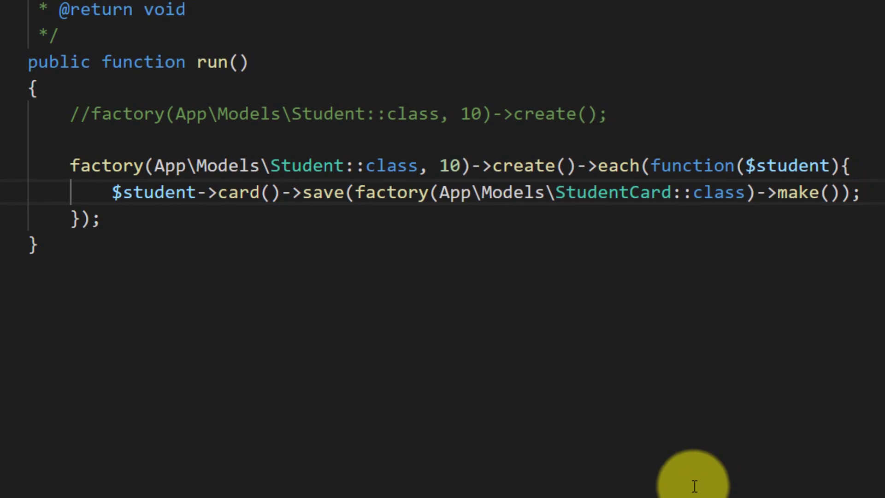
pyautogui.moveTo(659, 460)
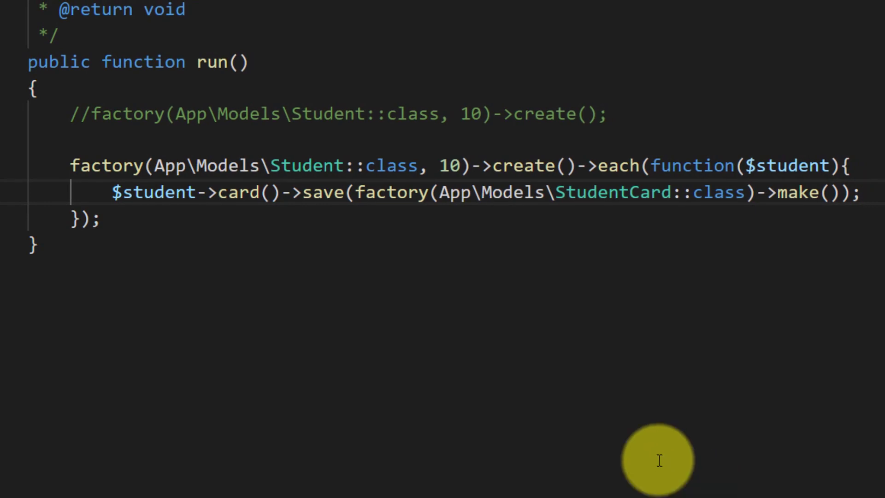
pyautogui.doubleClick(372, 73)
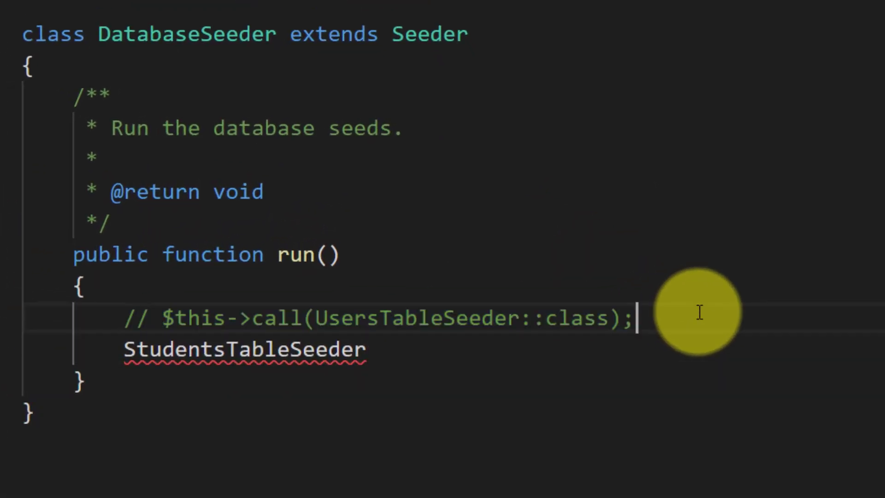
# - Call StudentsTableSeeder::class from DatabaseSeeder and run php artisan db:seed
pyautogui.write('$this->call(UsersTableSeeder::class);')
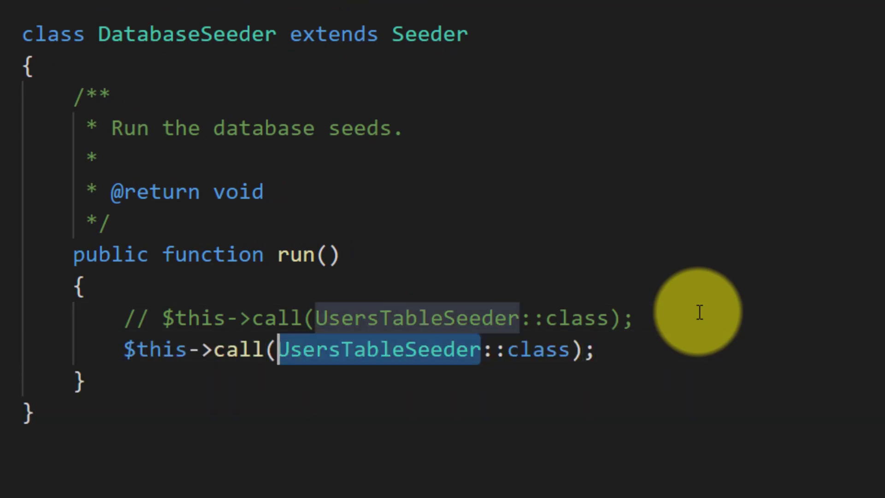
pyautogui.write('StudentsTableSeeder')
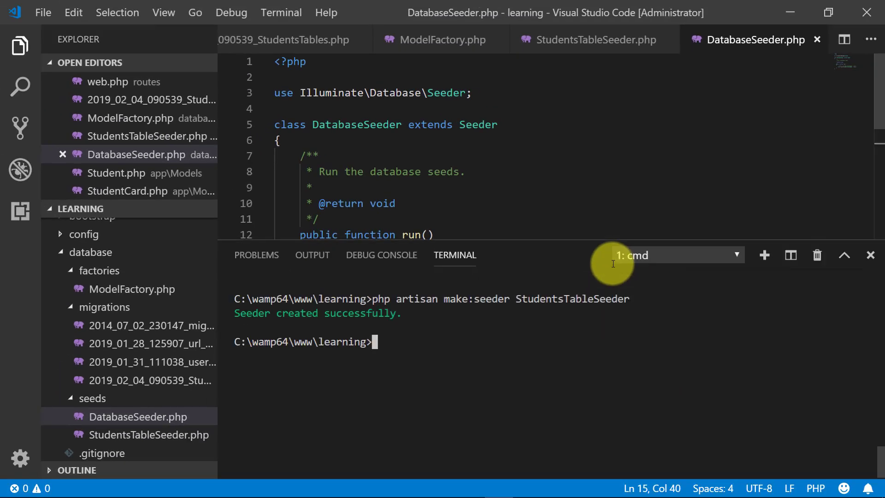
pyautogui.write('php artisan db:')
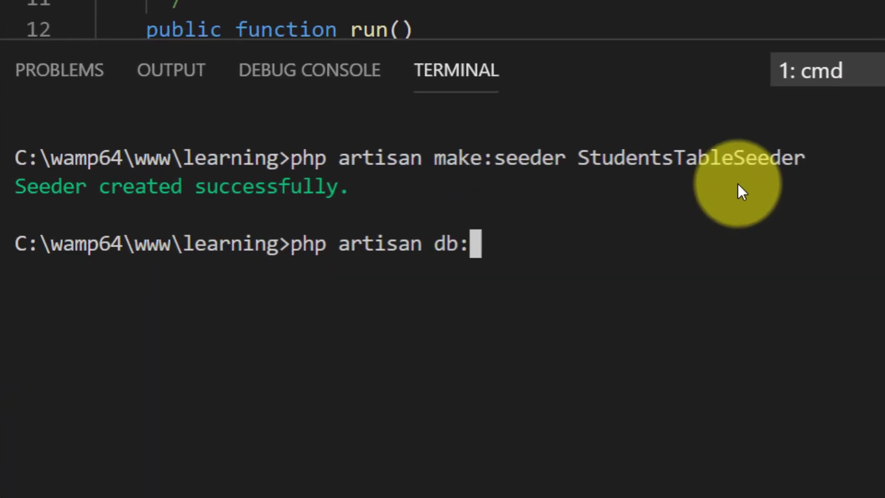
pyautogui.write('seed')
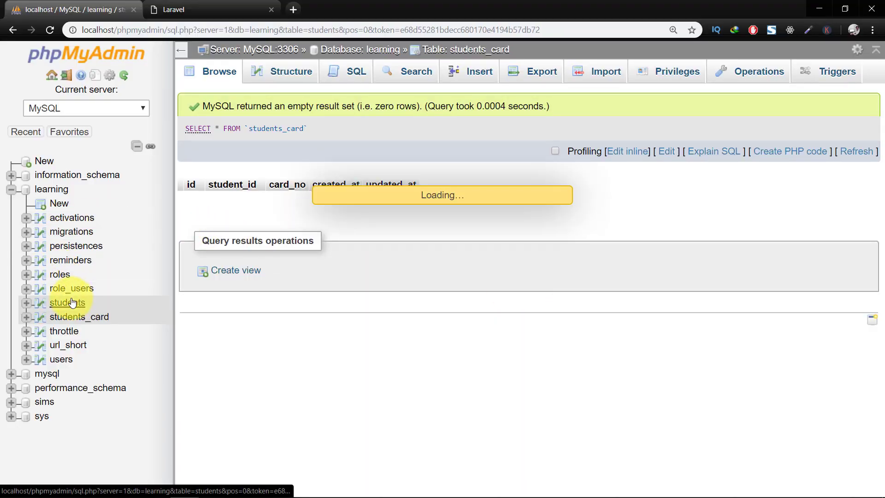
# - Inspect the students and students_card tables in phpMyAdmin, confirming 10 seeded rows each
pyautogui.click(67, 302)
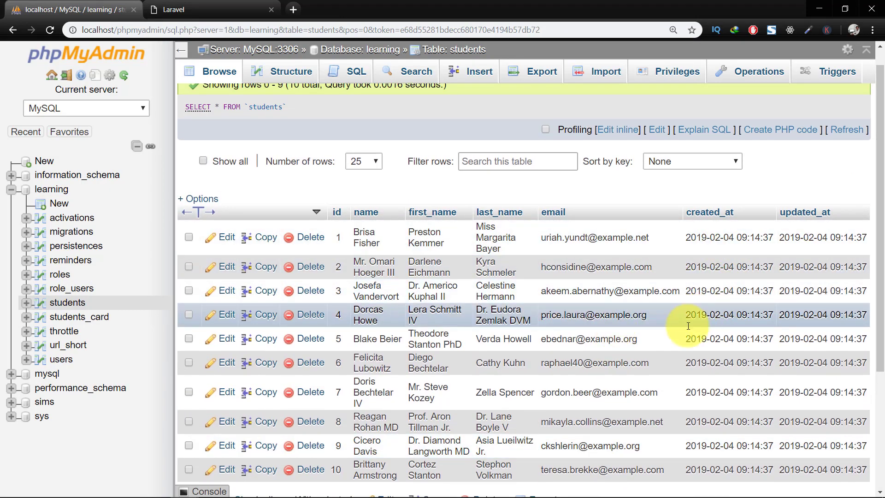
pyautogui.click(74, 316)
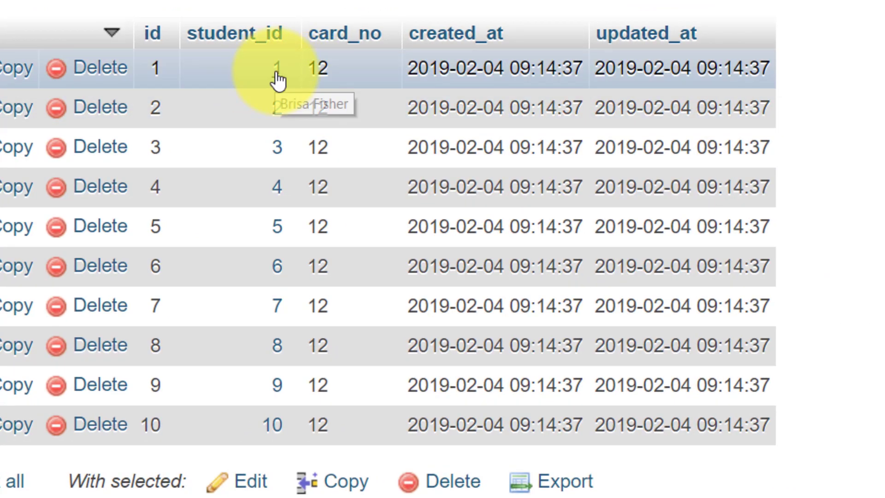
pyautogui.moveTo(279, 119)
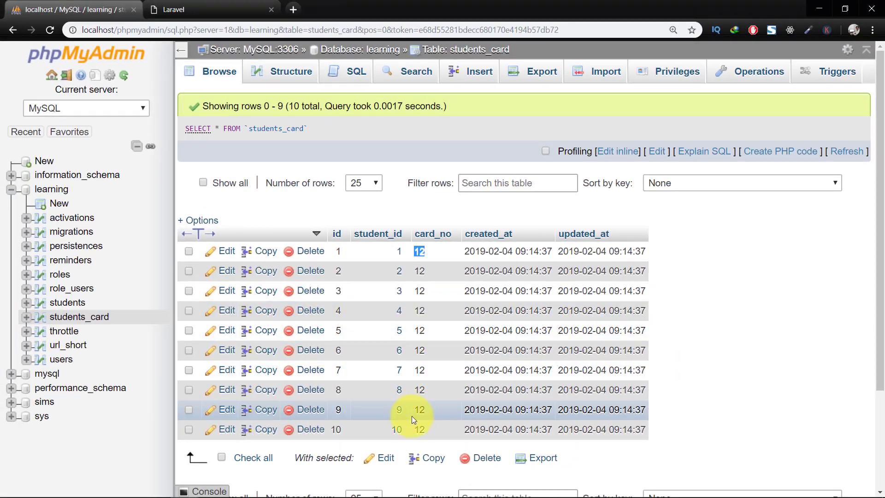
pyautogui.click(420, 429)
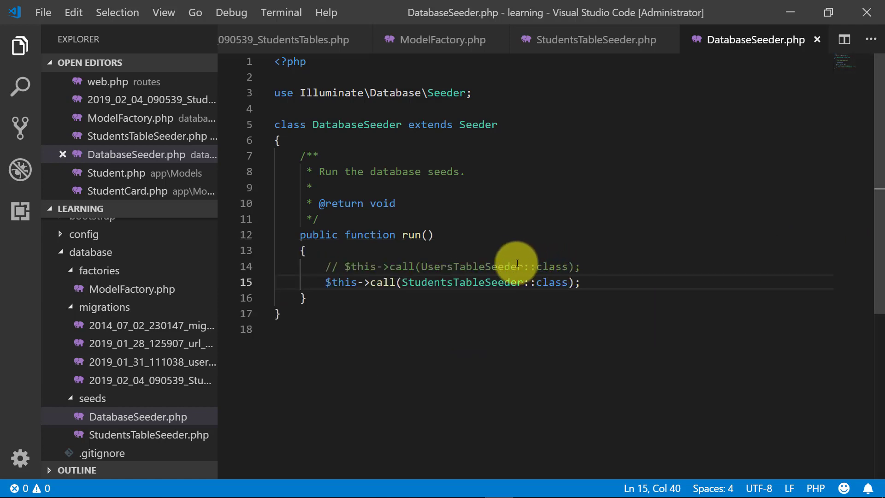
pyautogui.click(593, 39)
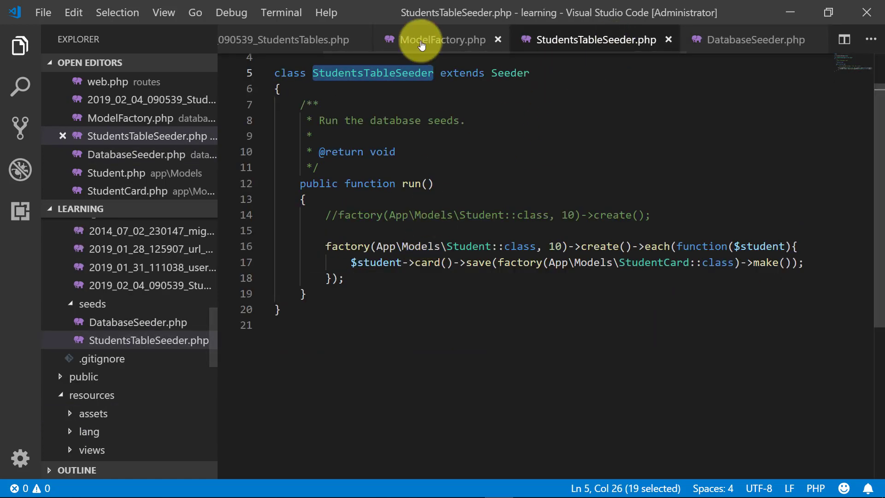
pyautogui.click(442, 39)
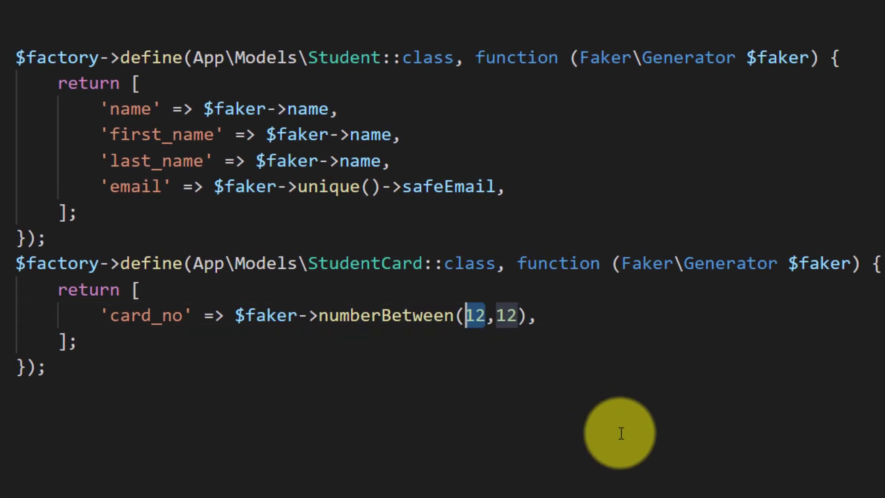
pyautogui.write('10')
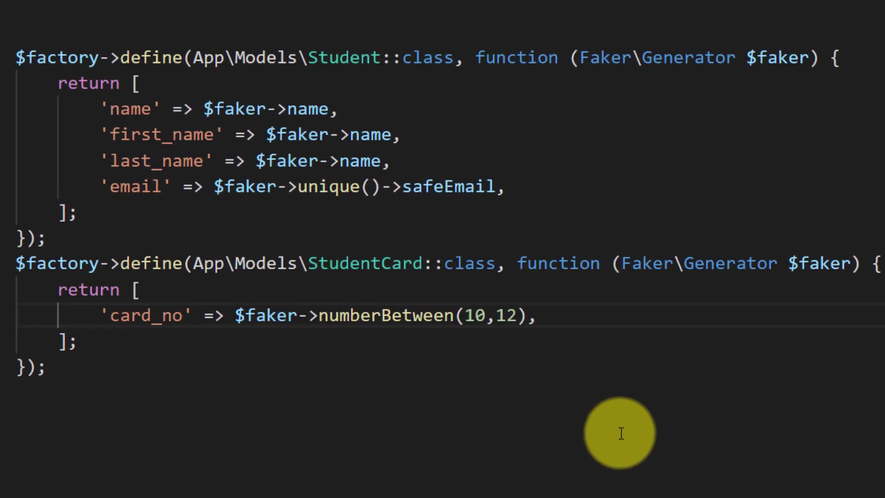
pyautogui.write('000000')
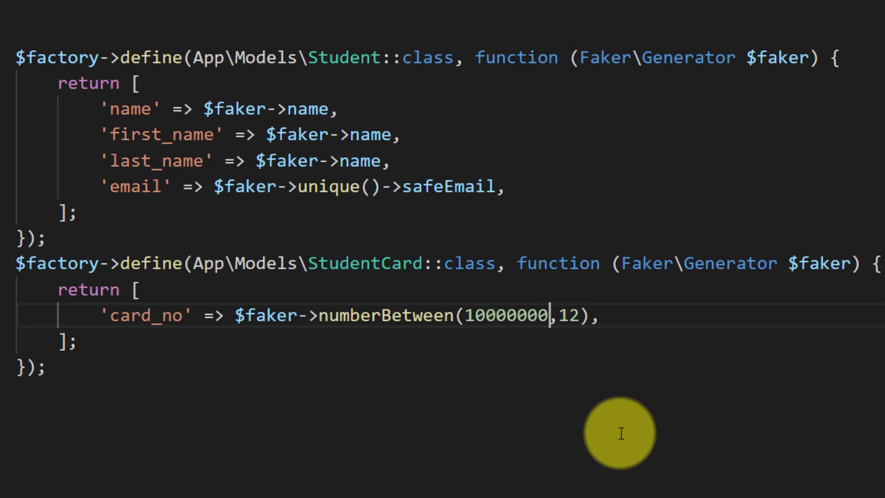
pyautogui.write('0000')
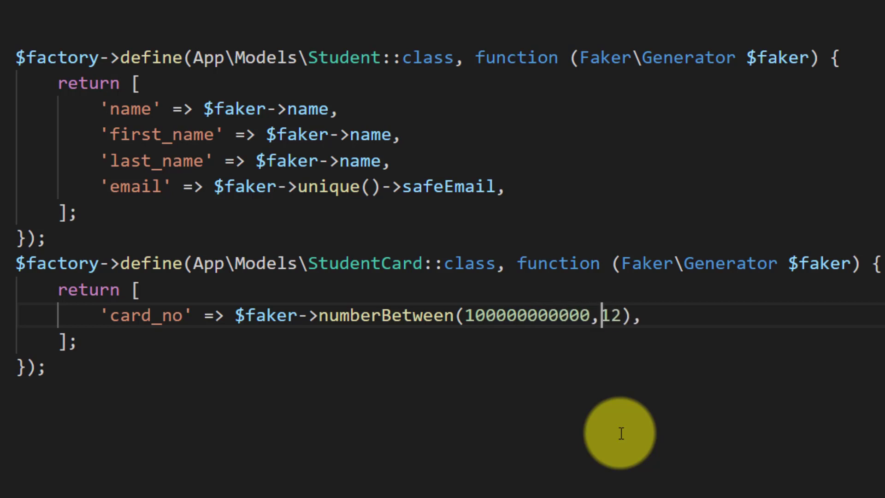
pyautogui.write('99999999999')
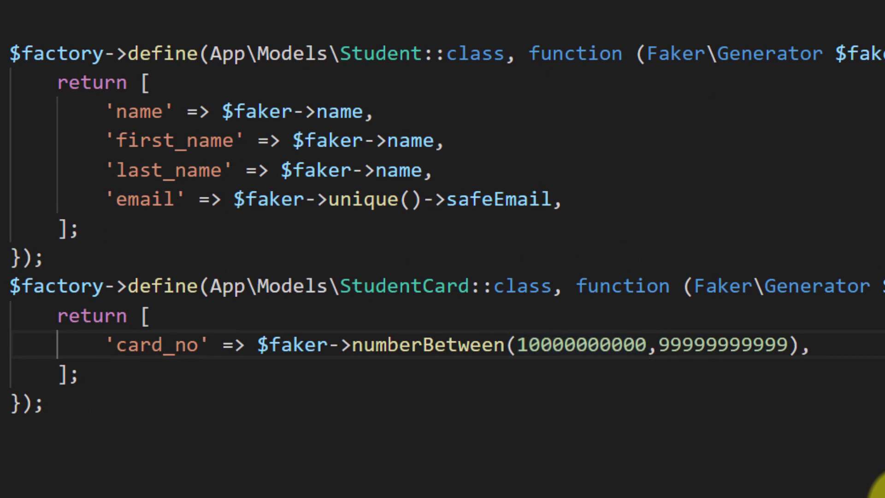
pyautogui.doubleClick(584, 345)
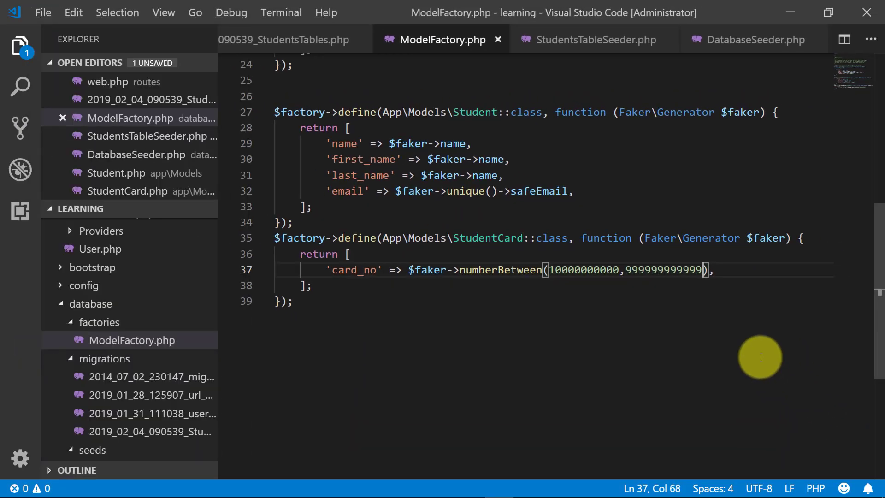
# - Empty the students_card table with TRUNCATE from its Operations tab in phpMyAdmin
pyautogui.click(62, 9)
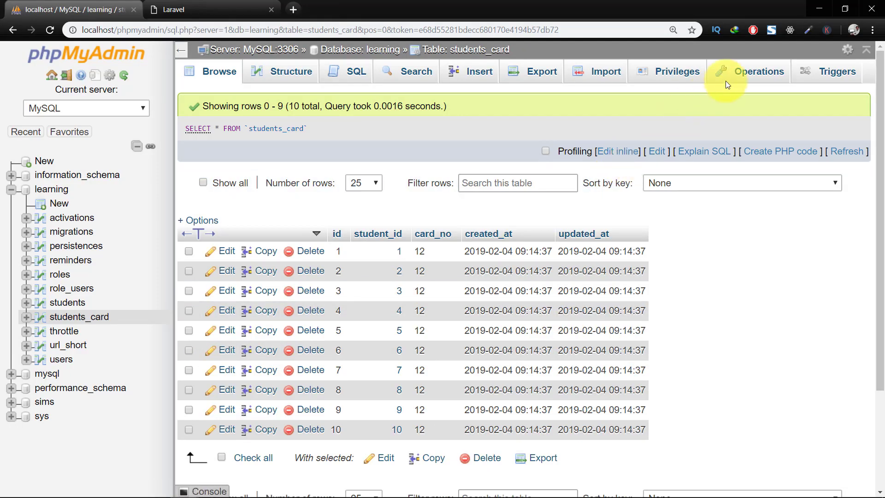
pyautogui.click(760, 71)
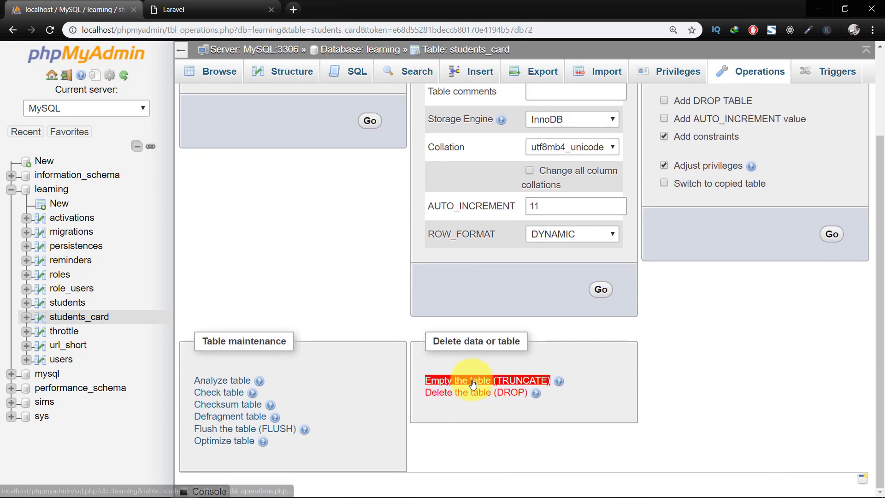
pyautogui.click(481, 380)
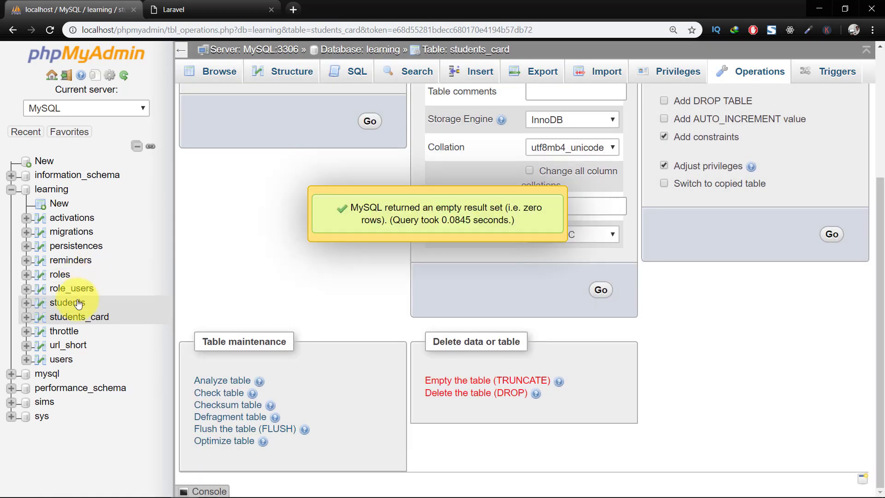
# - Delete all students rows, reset its AUTO_INCREMENT to 1, and confirm it's empty
pyautogui.click(66, 302)
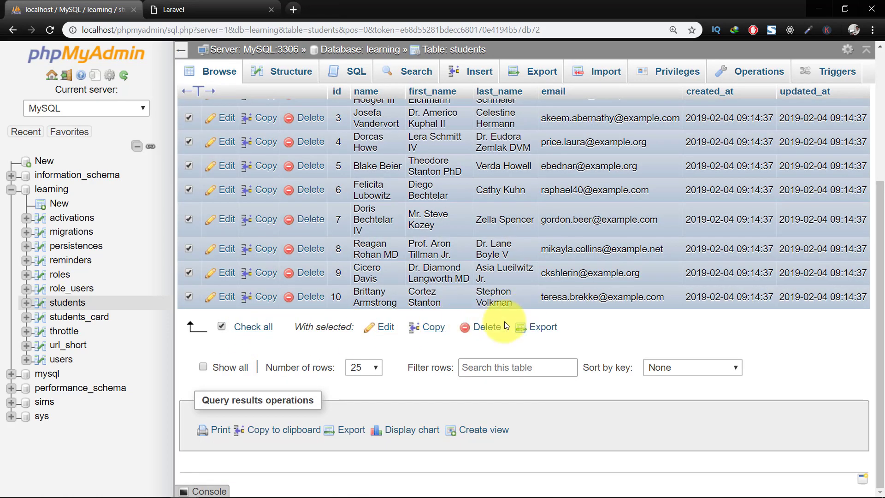
pyautogui.click(487, 326)
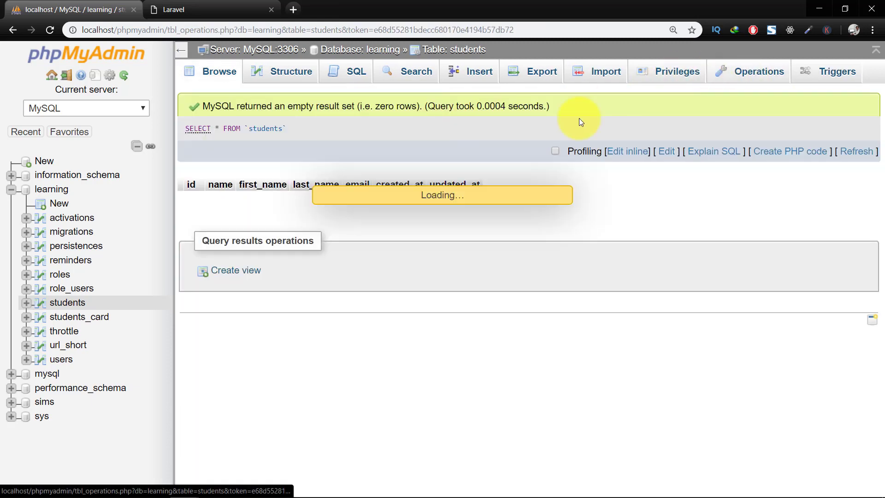
pyautogui.click(758, 71)
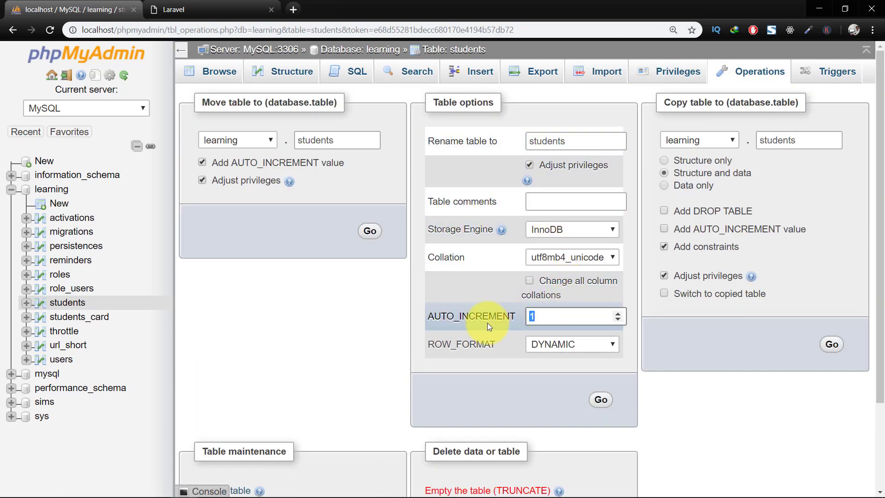
pyautogui.click(600, 399)
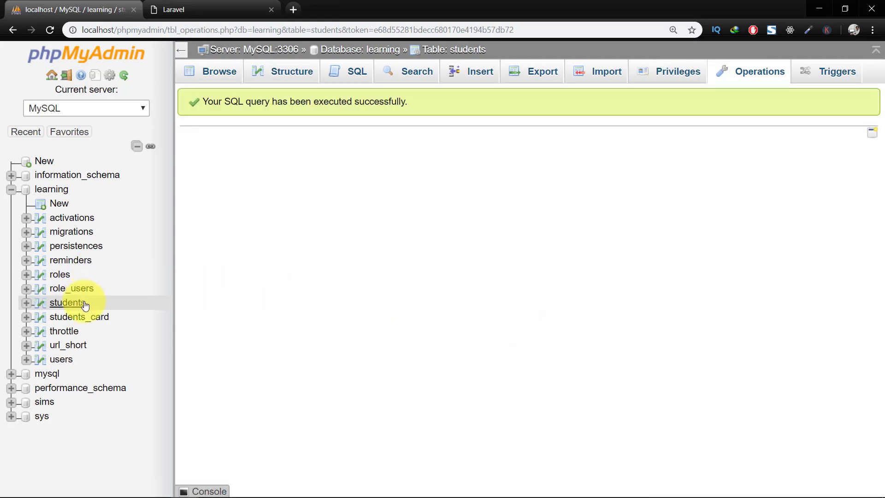
pyautogui.click(66, 302)
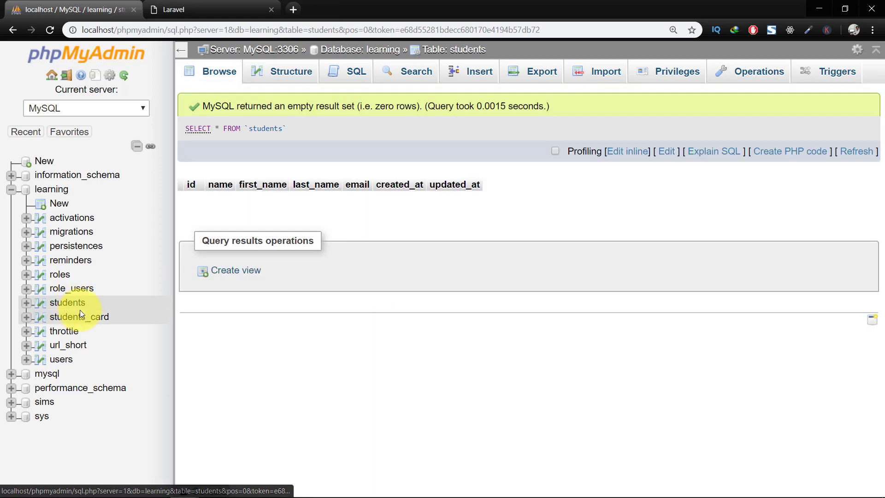
pyautogui.click(618, 50)
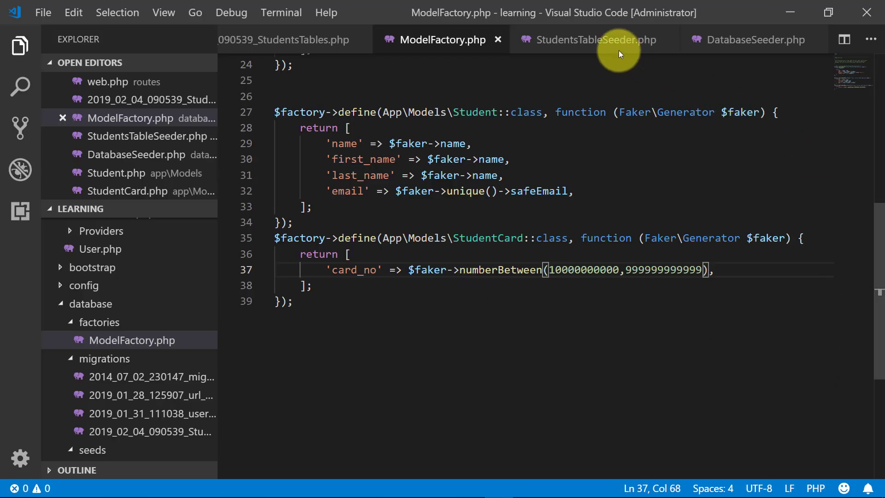
# - Rerun php artisan db:seed with the updated card number range, then return to phpMyAdmin
pyautogui.click(589, 39)
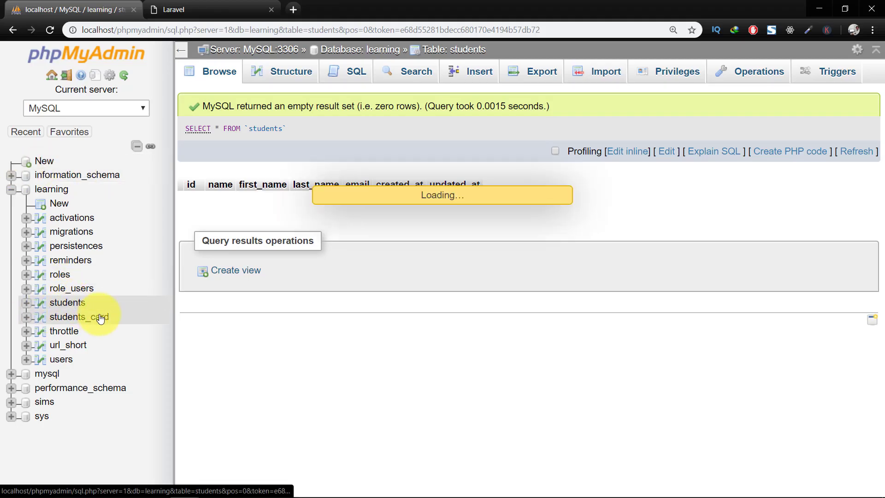
# - Browse students_card's 10 new 12-digit card numbers and the 10 newly seeded students
pyautogui.click(79, 317)
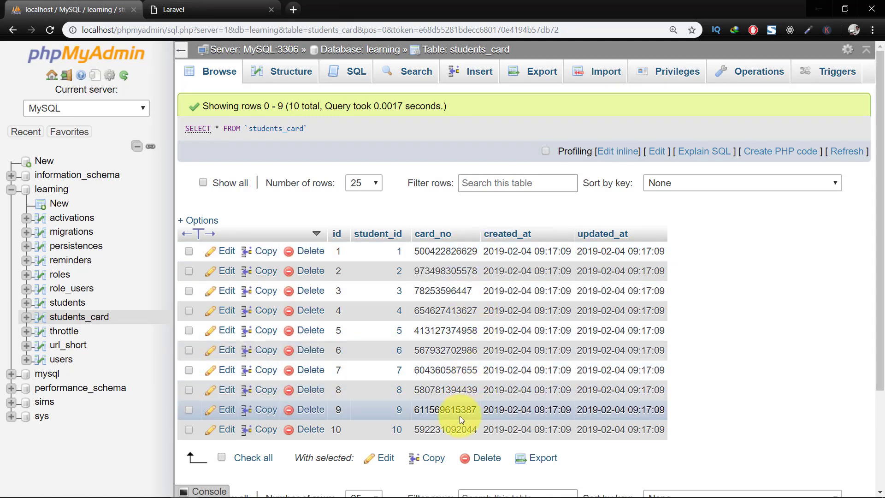
pyautogui.click(65, 302)
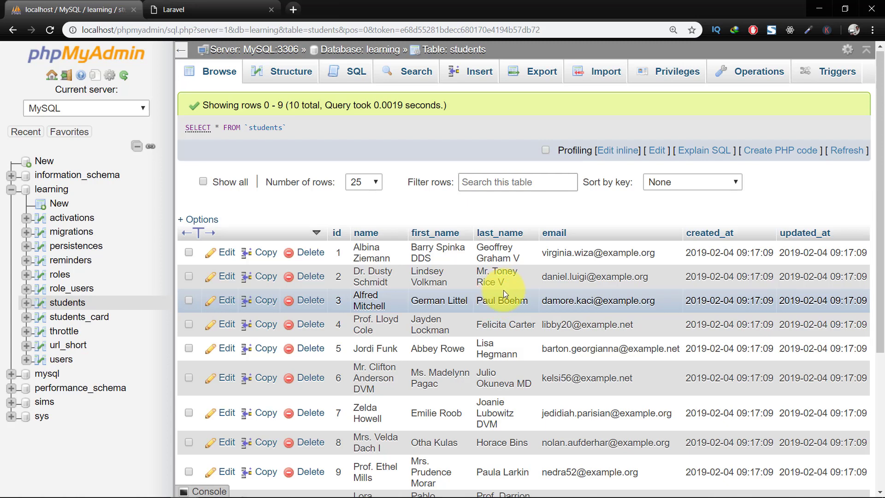
pyautogui.scroll(-3)
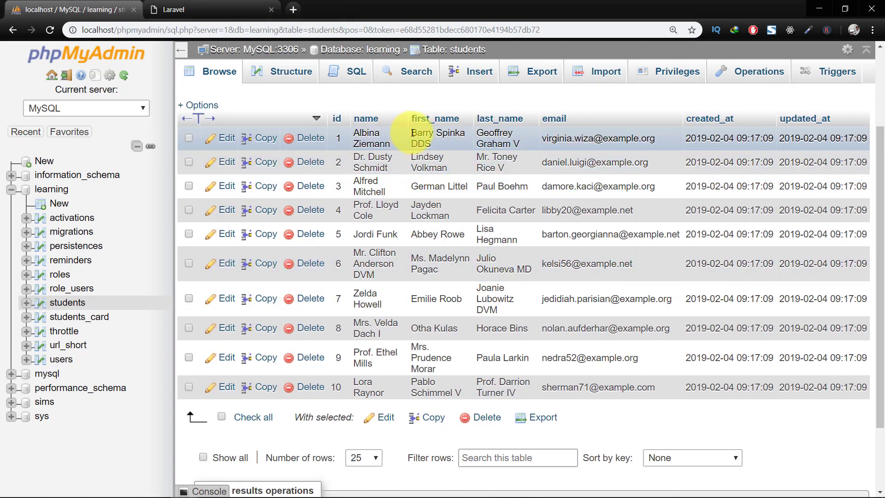